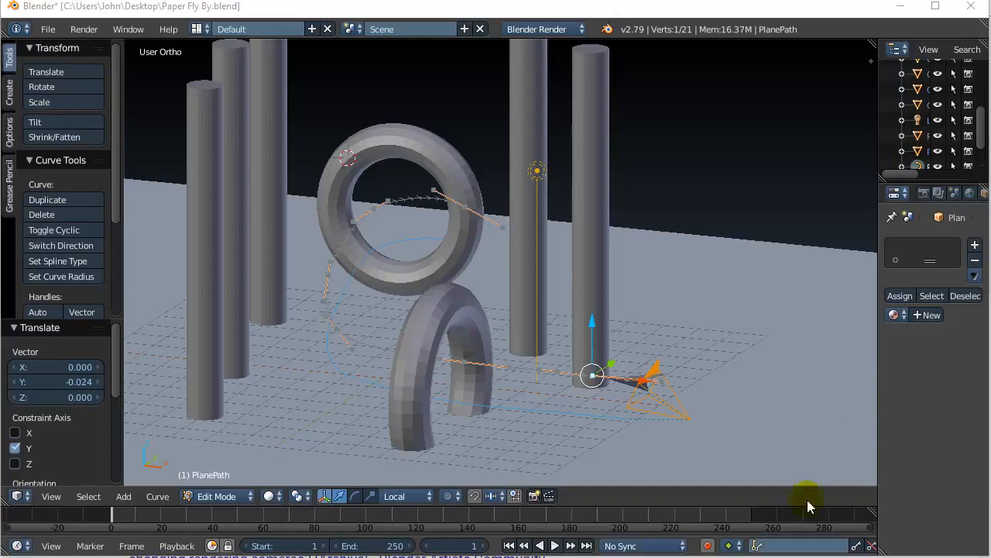
{"action": "mouse_move", "coordinate": [753, 293]}
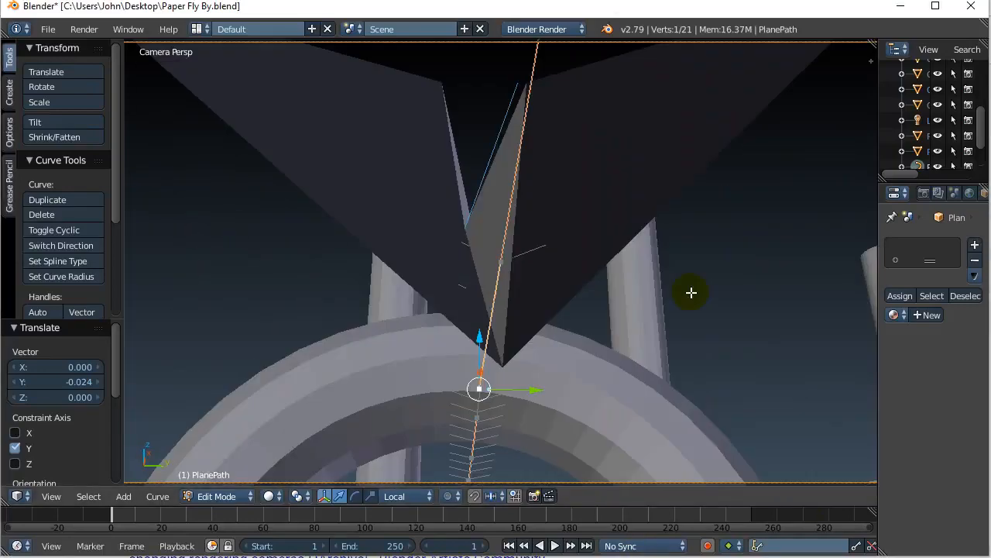
- Play the paper-airplane animation through the camera view, watching it fly through the rings
{"action": "left_click", "coordinate": [546, 545]}
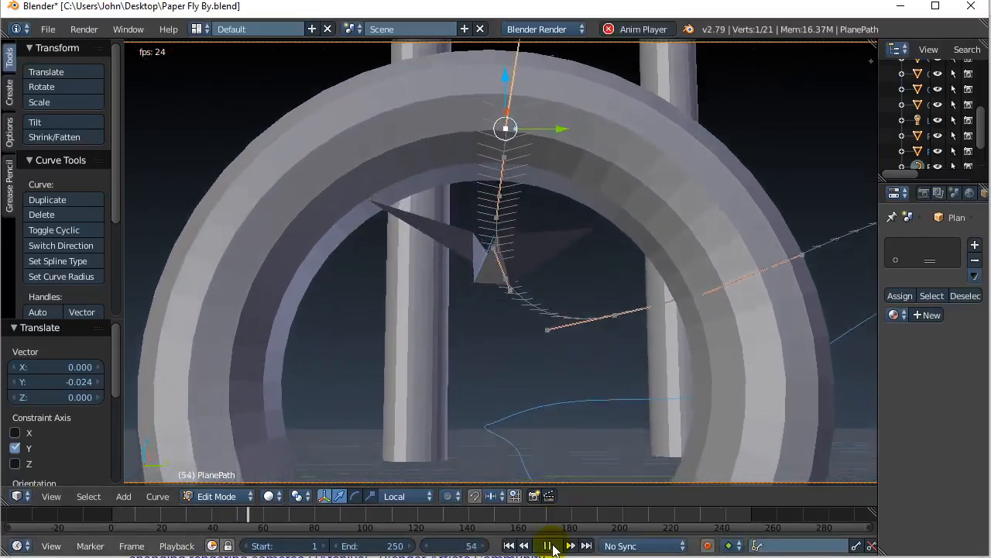
{"action": "left_click", "coordinate": [547, 543]}
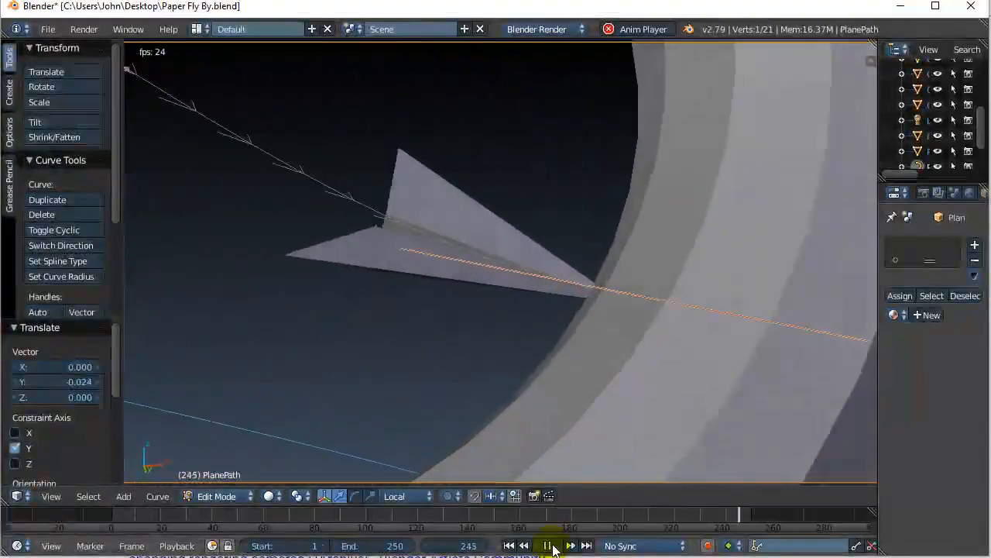
{"action": "left_click", "coordinate": [548, 544]}
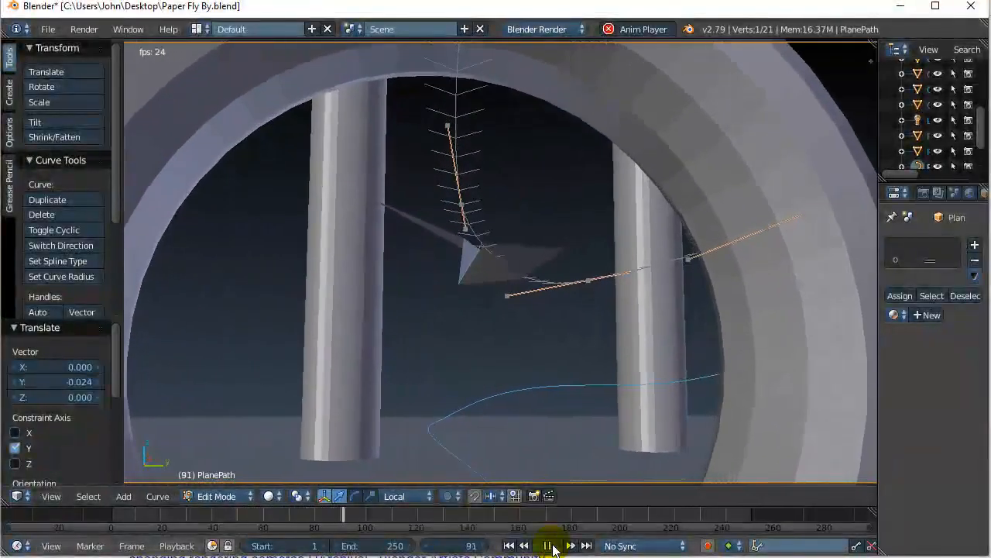
{"action": "left_click", "coordinate": [546, 543]}
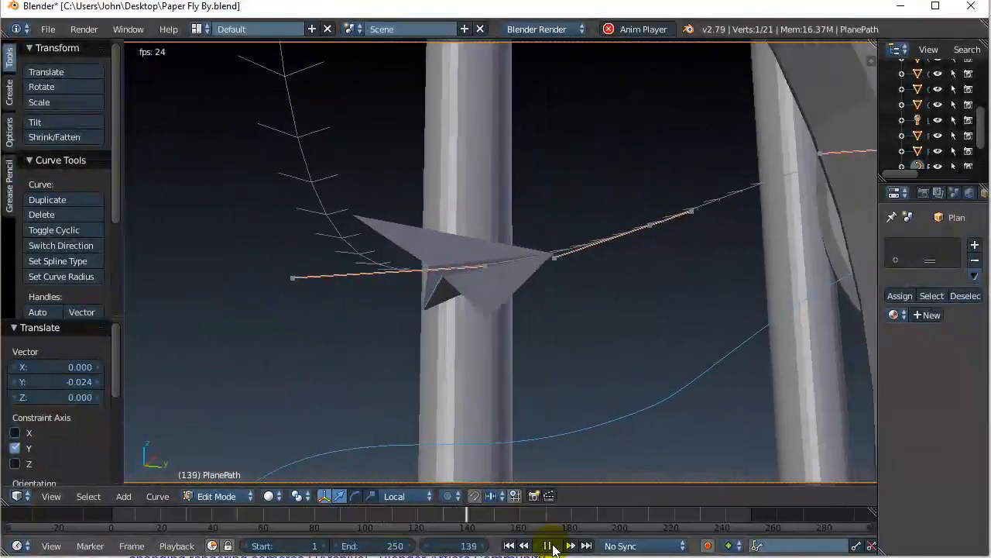
{"action": "left_click", "coordinate": [545, 544]}
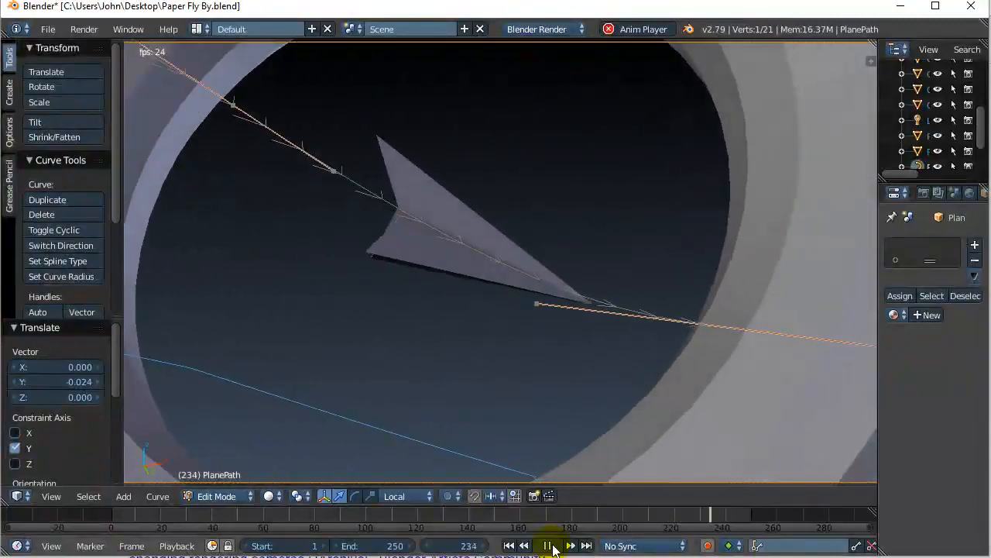
{"action": "left_click", "coordinate": [547, 543]}
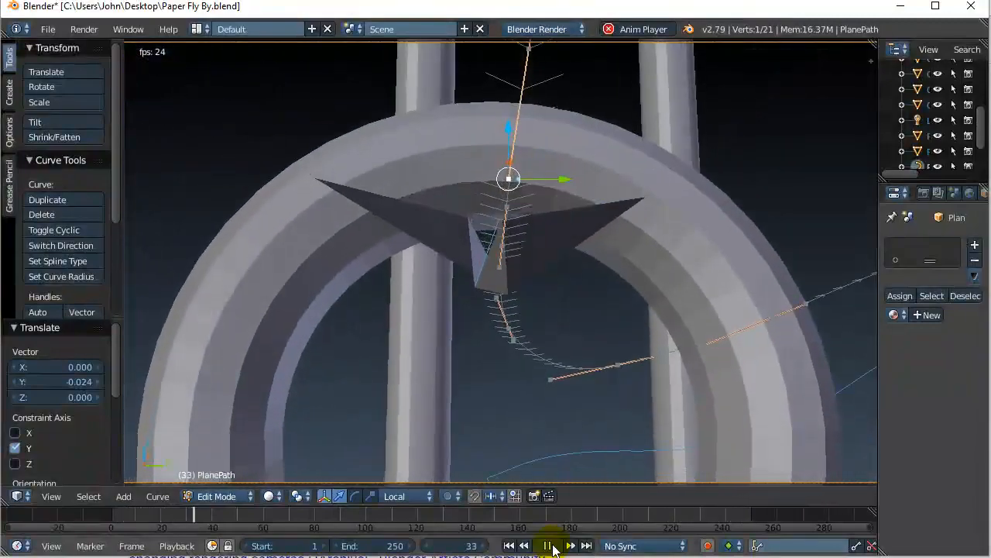
{"action": "left_click", "coordinate": [551, 544]}
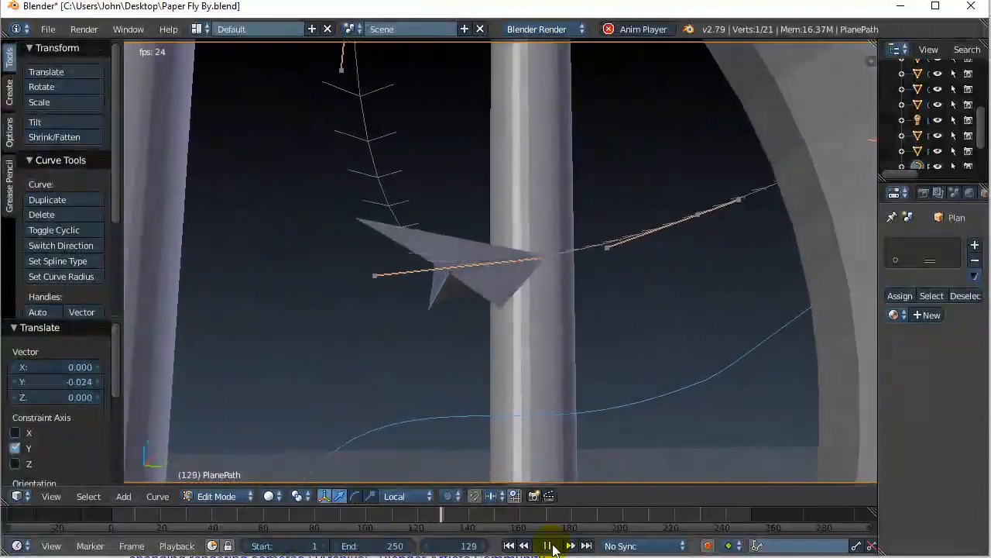
{"action": "left_click", "coordinate": [543, 545]}
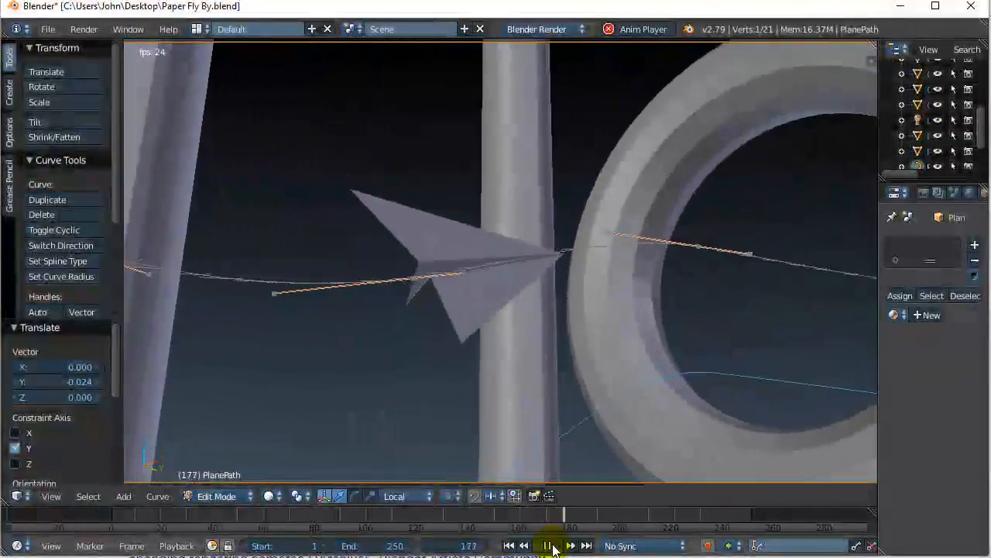
{"action": "left_click", "coordinate": [551, 544]}
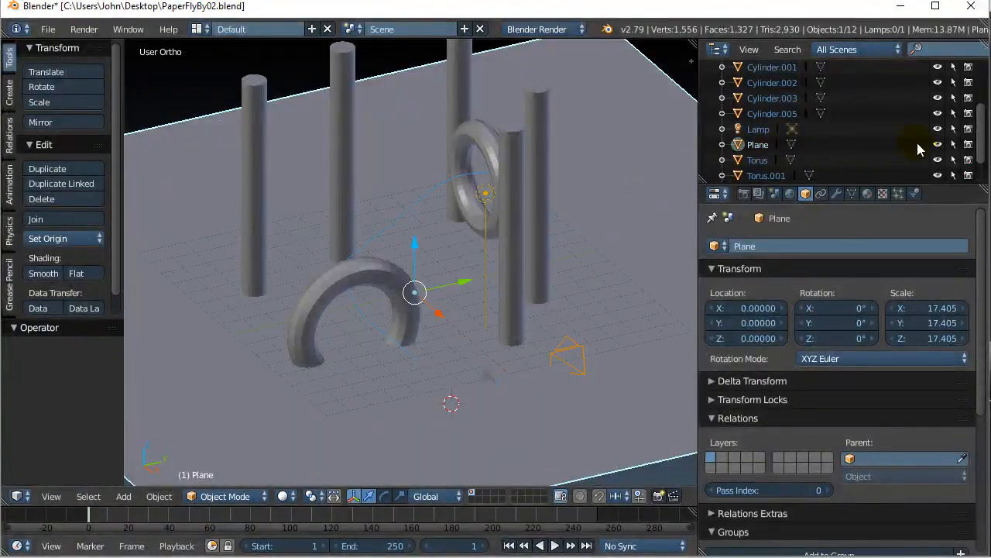
{"action": "mouse_move", "coordinate": [937, 144]}
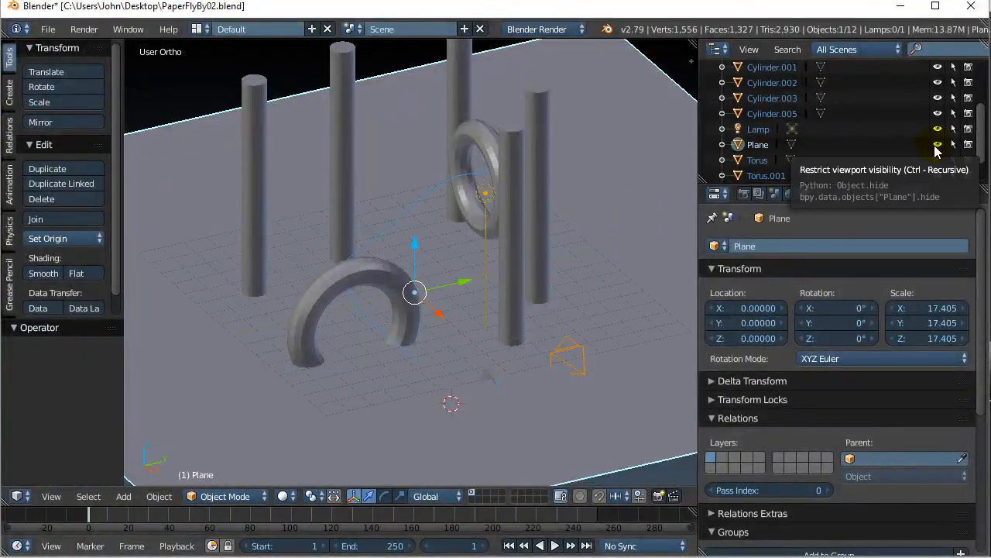
- Hide the ground Plane in the Outliner and zoom in on the airplane mesh
{"action": "left_click", "coordinate": [937, 145]}
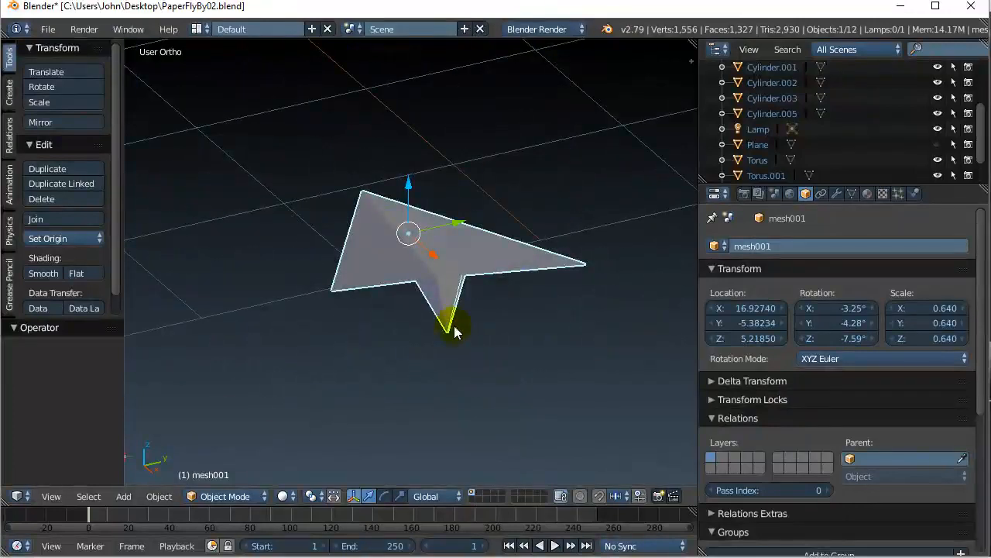
{"action": "mouse_move", "coordinate": [360, 314]}
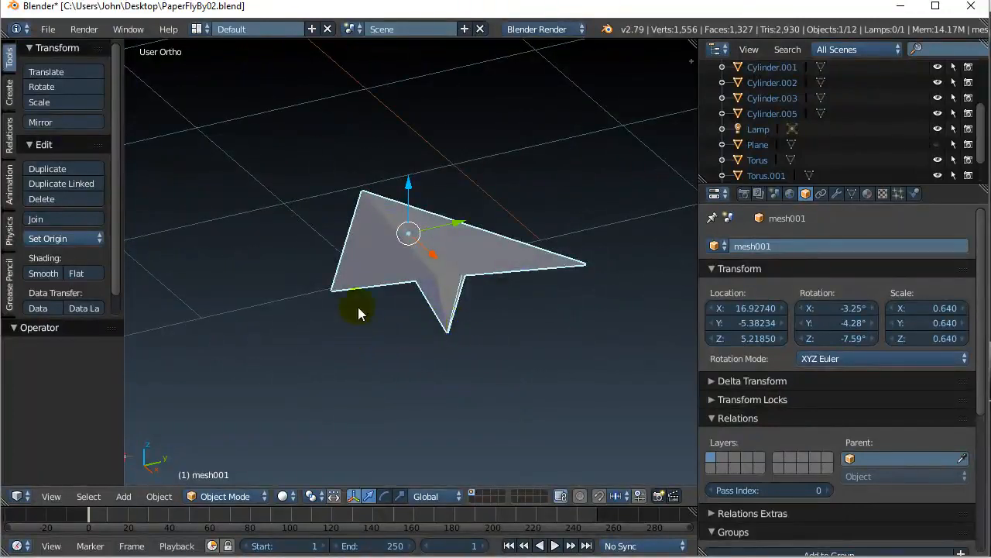
{"action": "left_click_drag", "start_coordinate": [357, 310], "coordinate": [403, 368]}
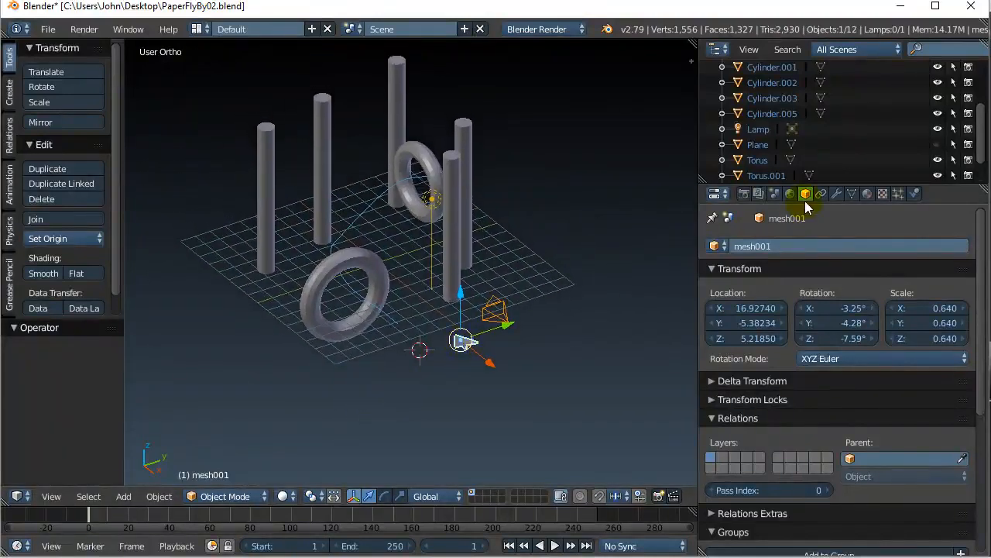
{"action": "mouse_move", "coordinate": [806, 194]}
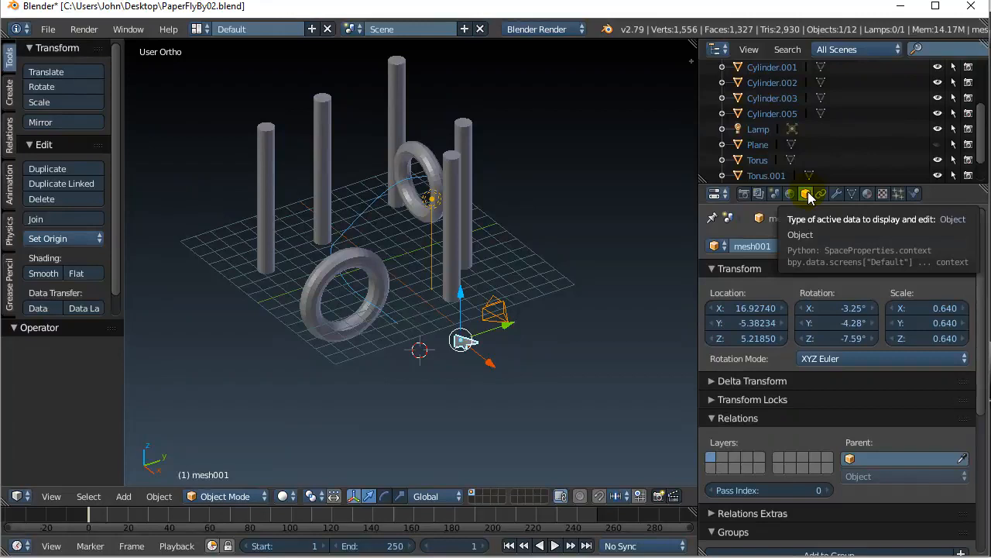
- Change the airplane's Object properties name field to 'MyPlane'
{"action": "double_click", "coordinate": [752, 245]}
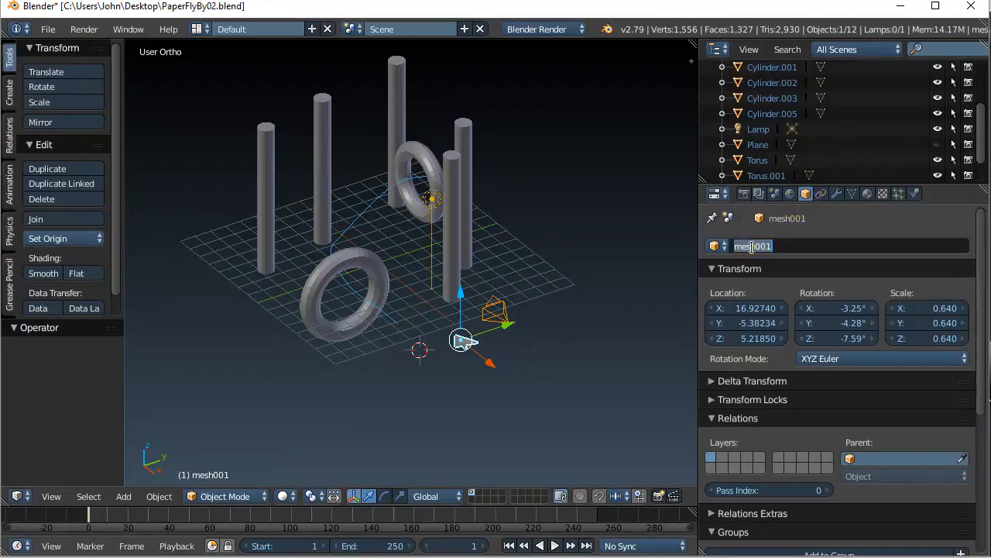
{"action": "type", "text": "MyPlane"}
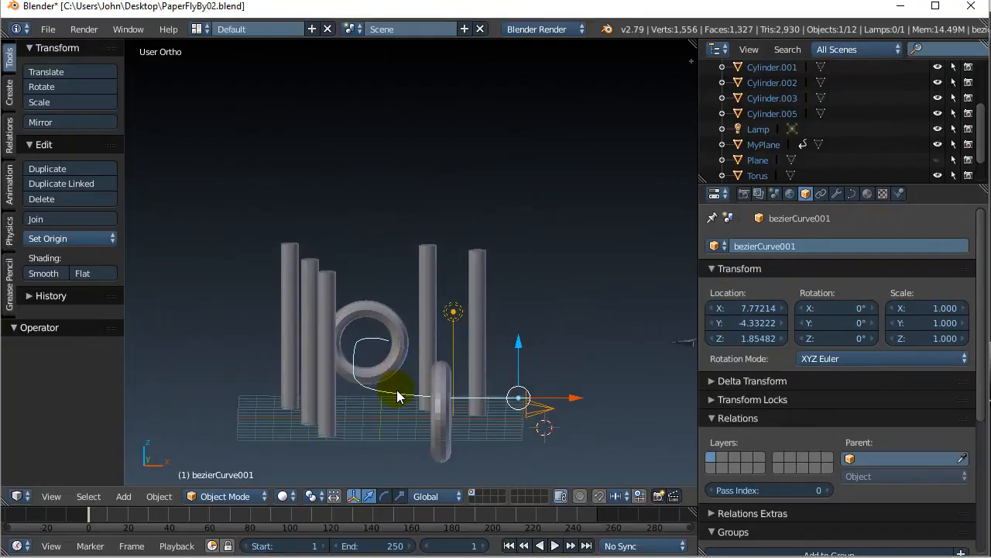
- Orbit to view the curve from above and rename bezierCurve001 to 'PlanePath'
{"action": "left_click_drag", "start_coordinate": [399, 395], "coordinate": [251, 403]}
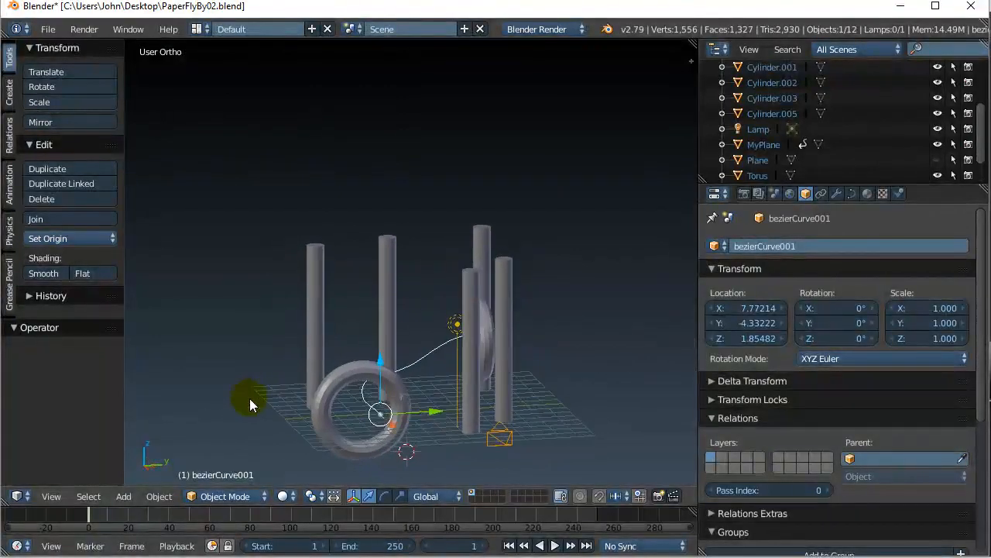
{"action": "left_click_drag", "start_coordinate": [252, 402], "coordinate": [481, 391]}
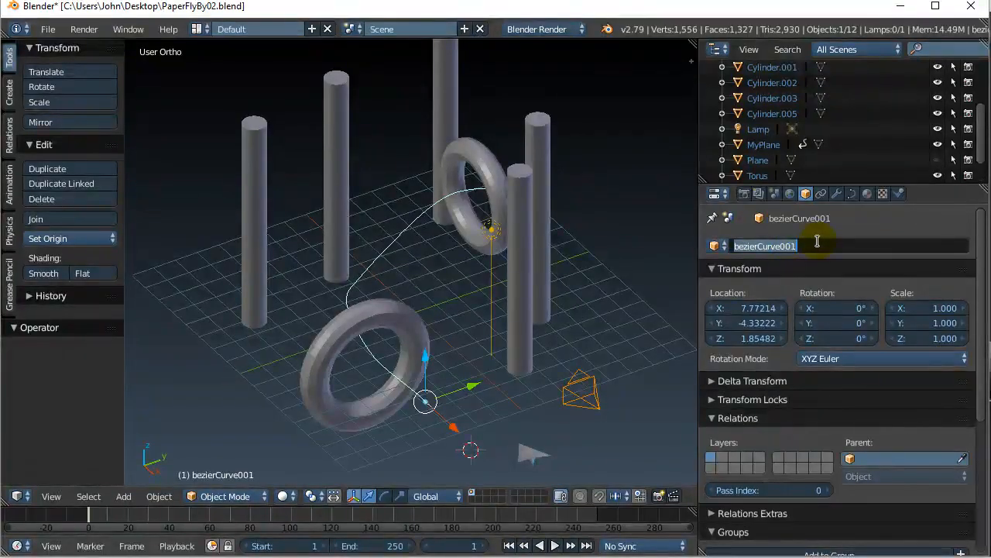
{"action": "type", "text": "PlanePath"}
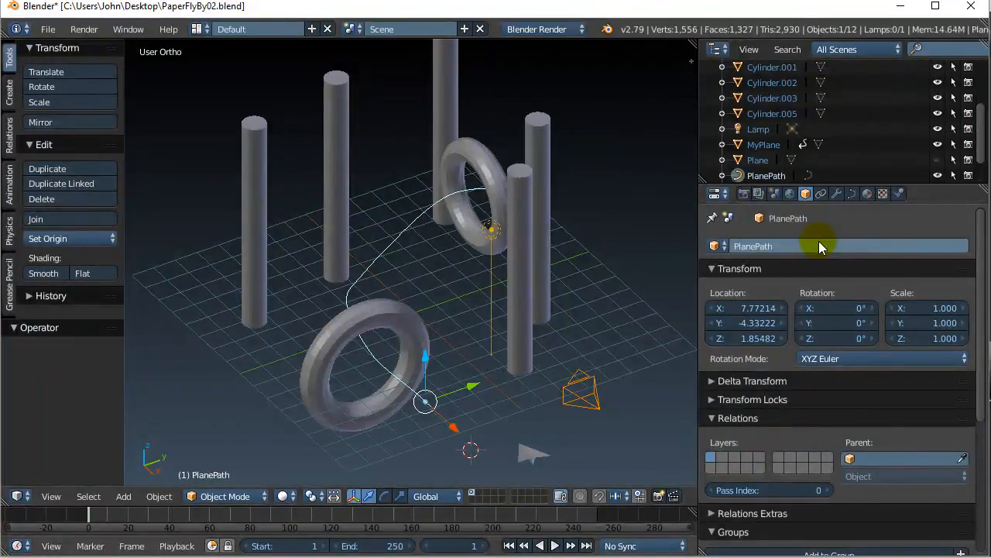
{"action": "mouse_move", "coordinate": [574, 323]}
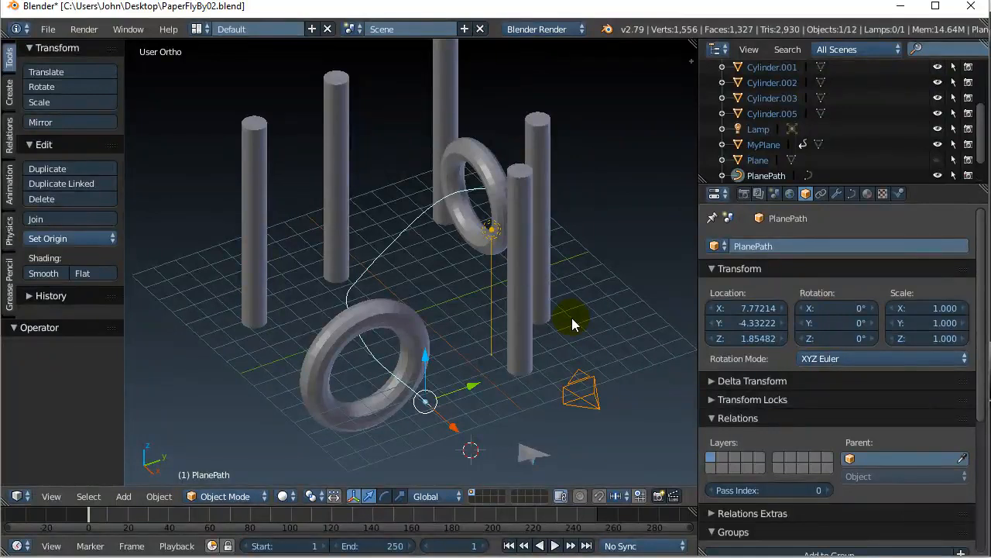
{"action": "mouse_move", "coordinate": [589, 309]}
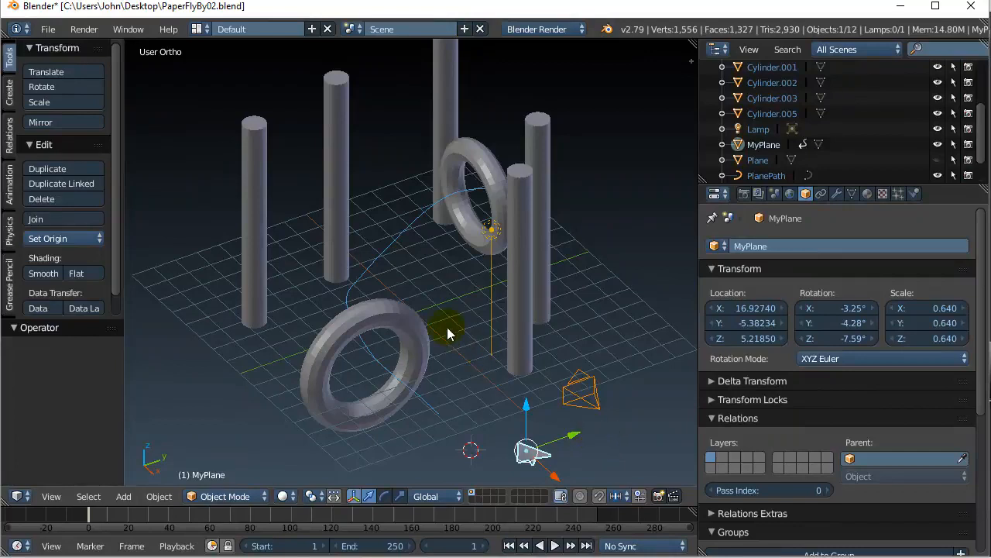
{"action": "mouse_move", "coordinate": [471, 376]}
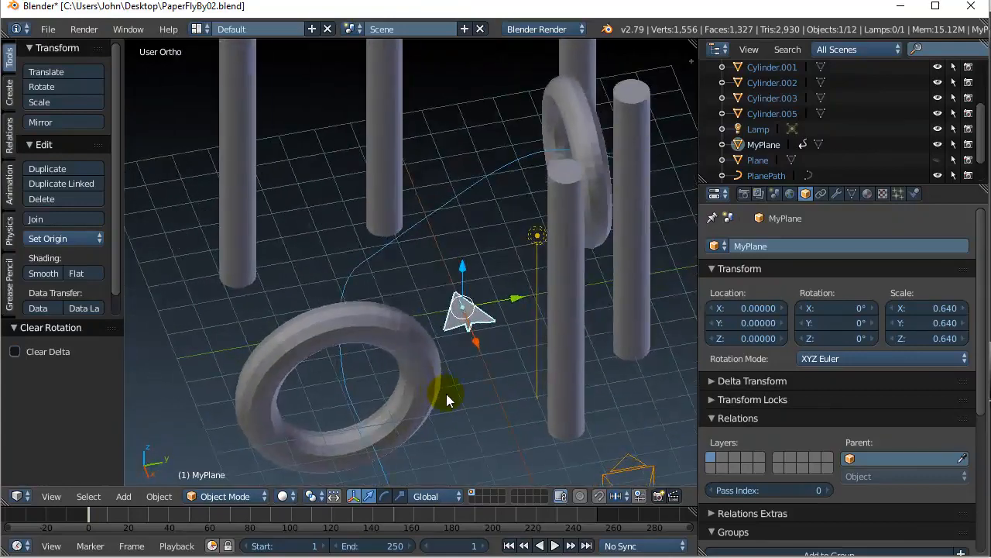
{"action": "mouse_move", "coordinate": [482, 408]}
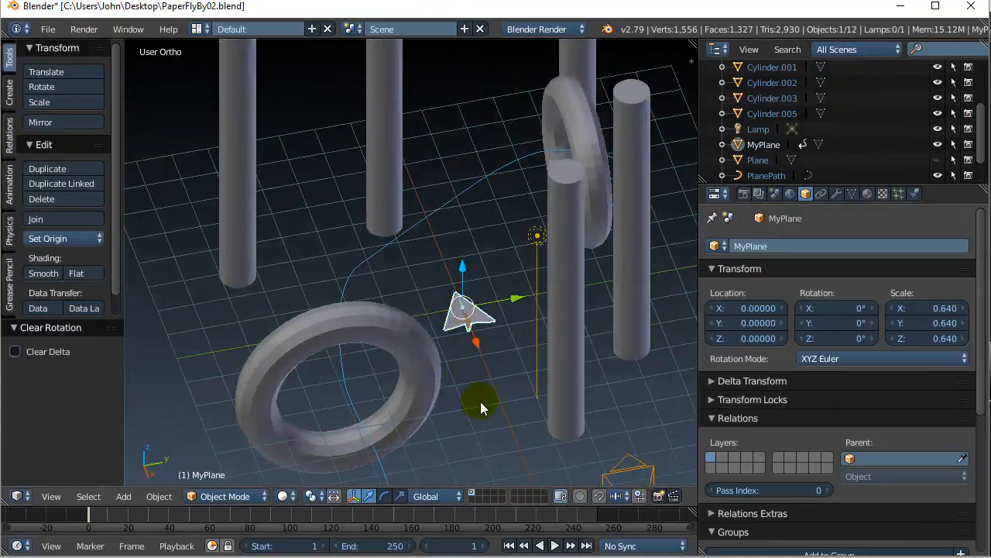
- Clear MyPlane's rotation and location, testing a slide along the X axis
{"action": "left_click_drag", "start_coordinate": [480, 408], "coordinate": [467, 393]}
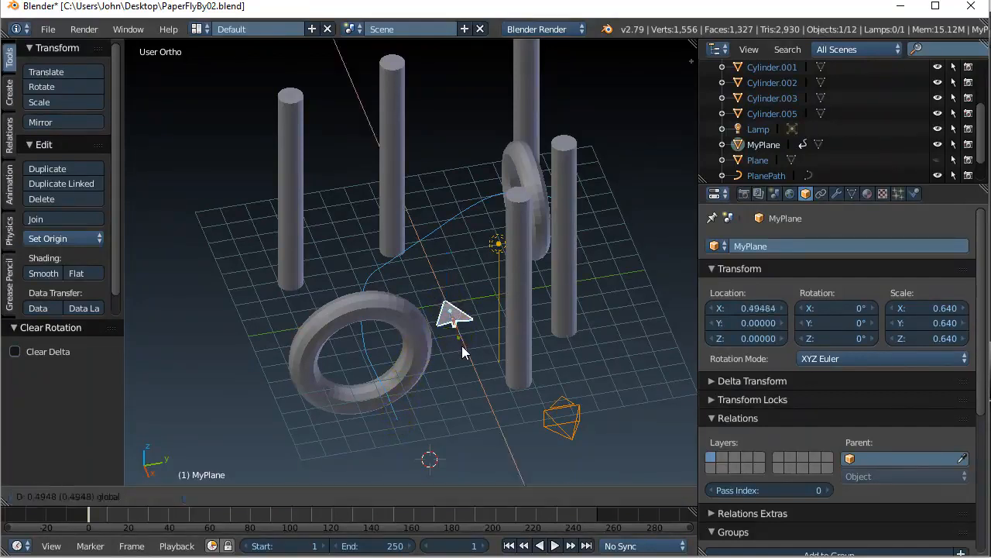
{"action": "left_click_drag", "start_coordinate": [453, 315], "coordinate": [488, 395]}
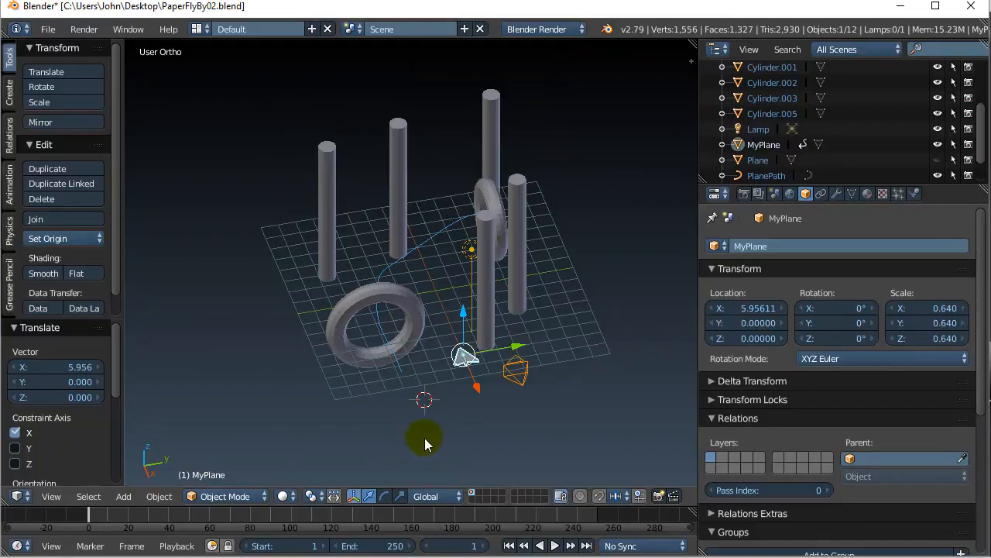
{"action": "mouse_move", "coordinate": [429, 457]}
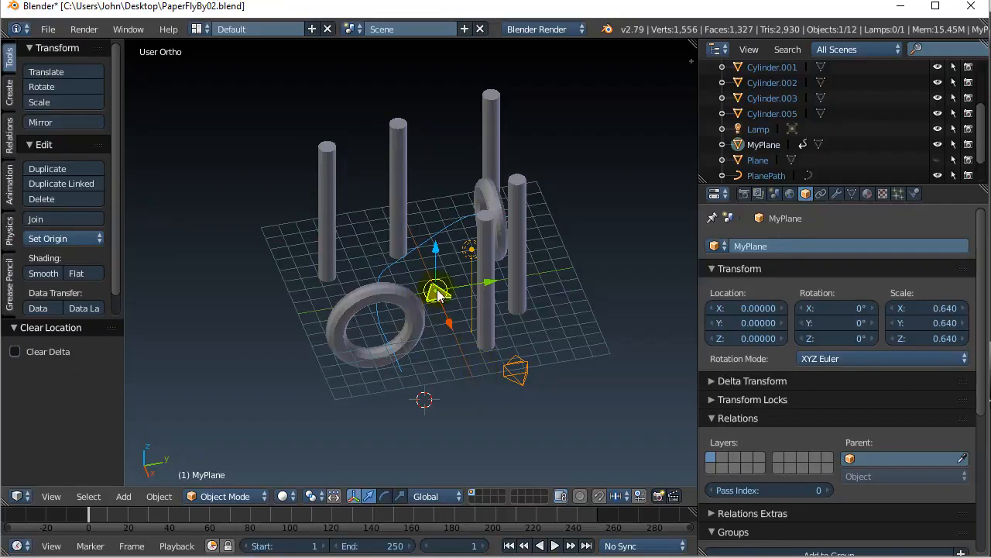
{"action": "mouse_move", "coordinate": [436, 302]}
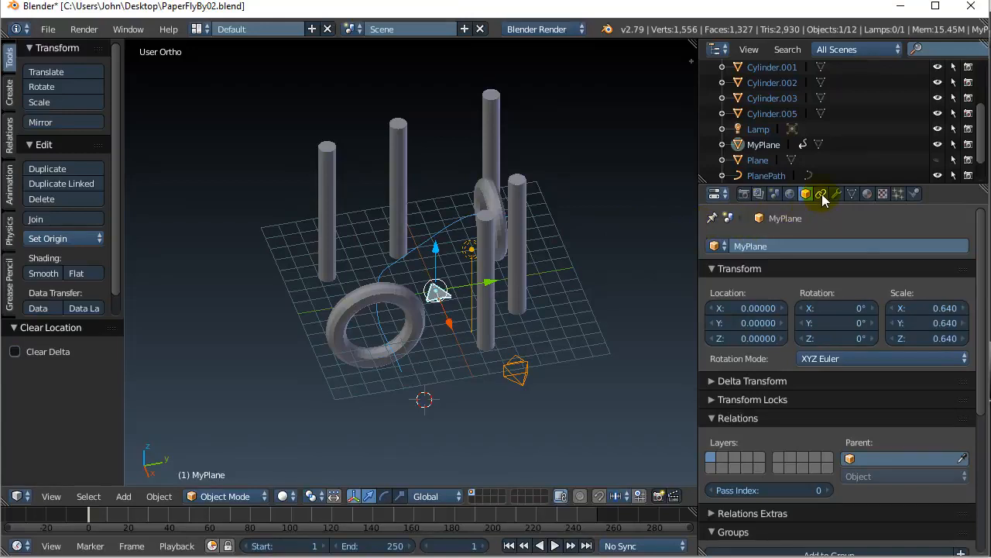
- Give MyPlane a Follow Path constraint targeting PlanePath, then rewind the timeline
{"action": "left_click", "coordinate": [821, 193]}
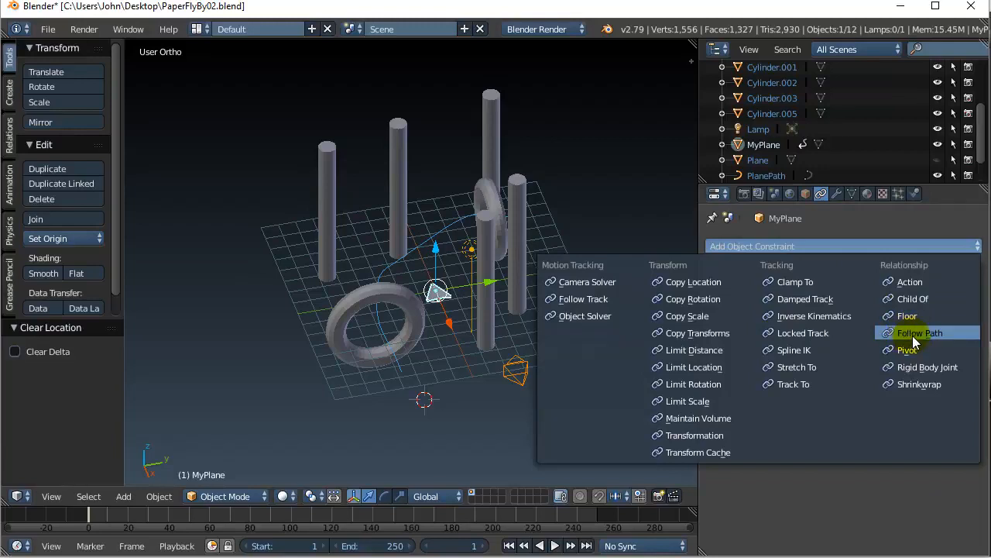
{"action": "mouse_move", "coordinate": [798, 282]}
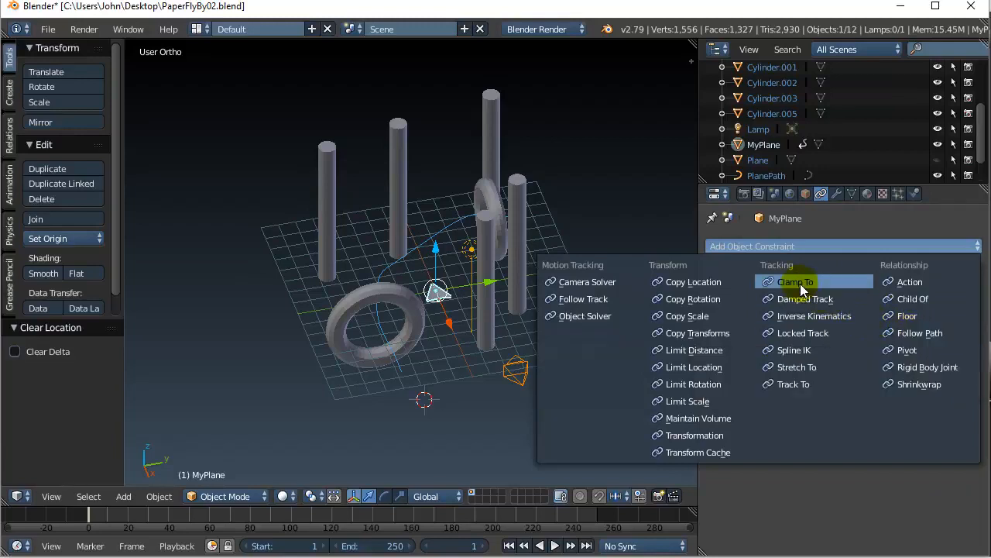
{"action": "mouse_move", "coordinate": [918, 332]}
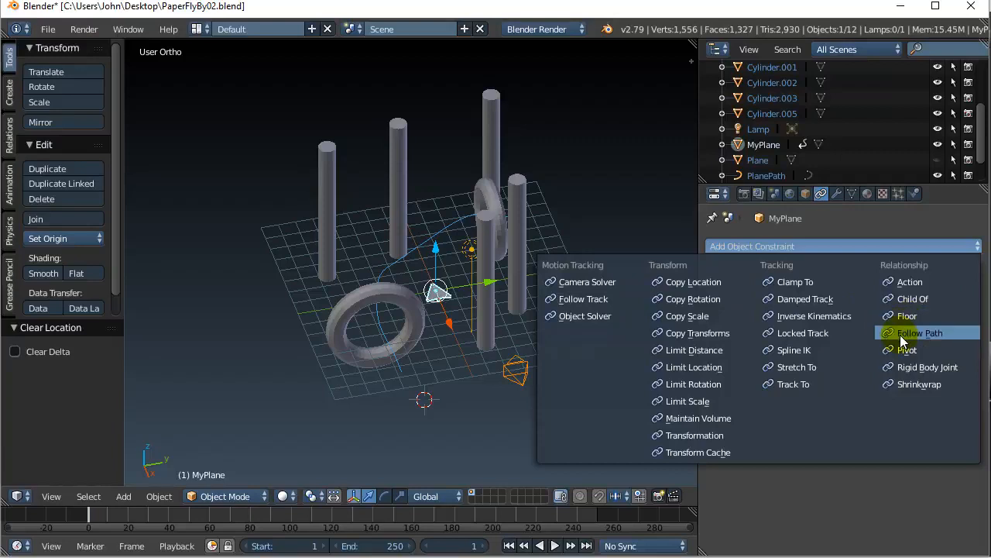
{"action": "left_click", "coordinate": [918, 333]}
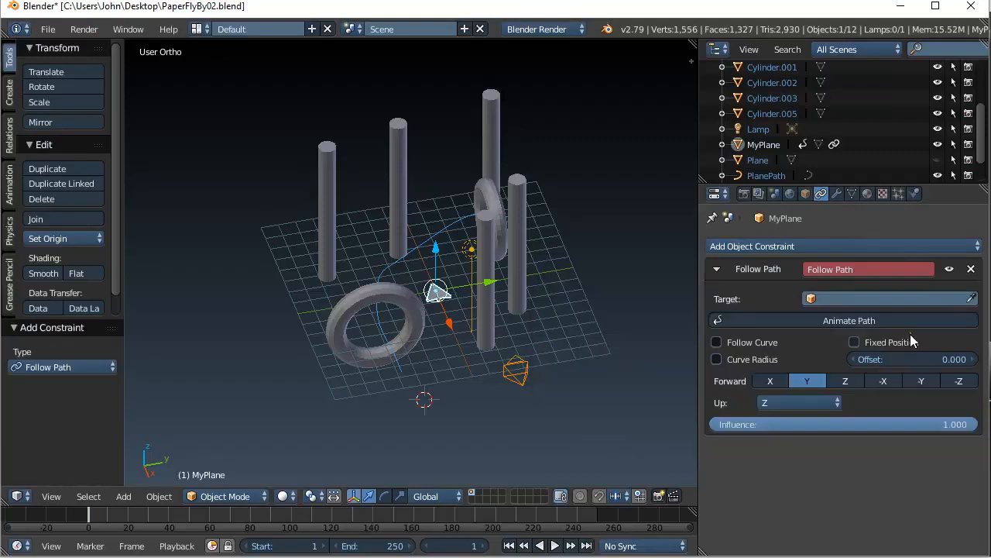
{"action": "left_click", "coordinate": [811, 299]}
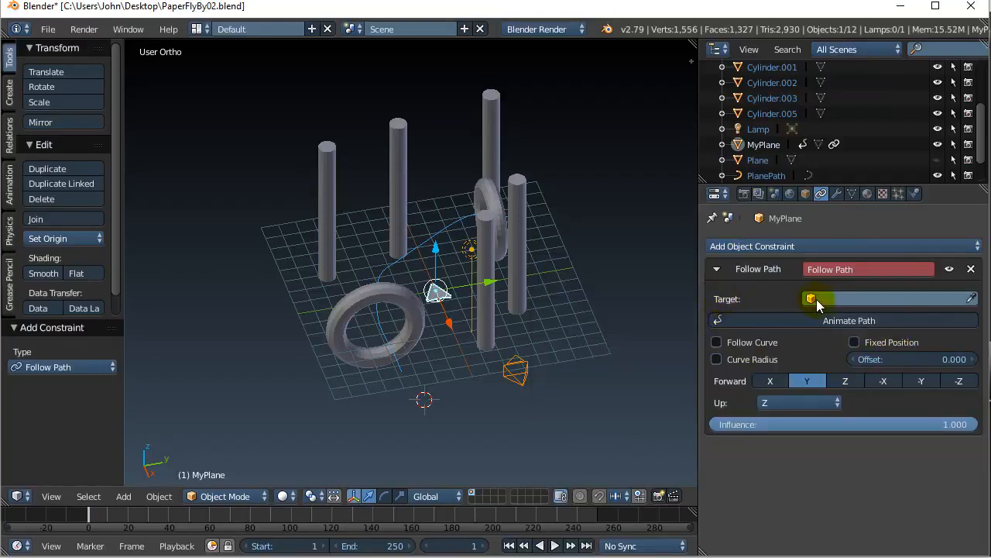
{"action": "left_click", "coordinate": [811, 299]}
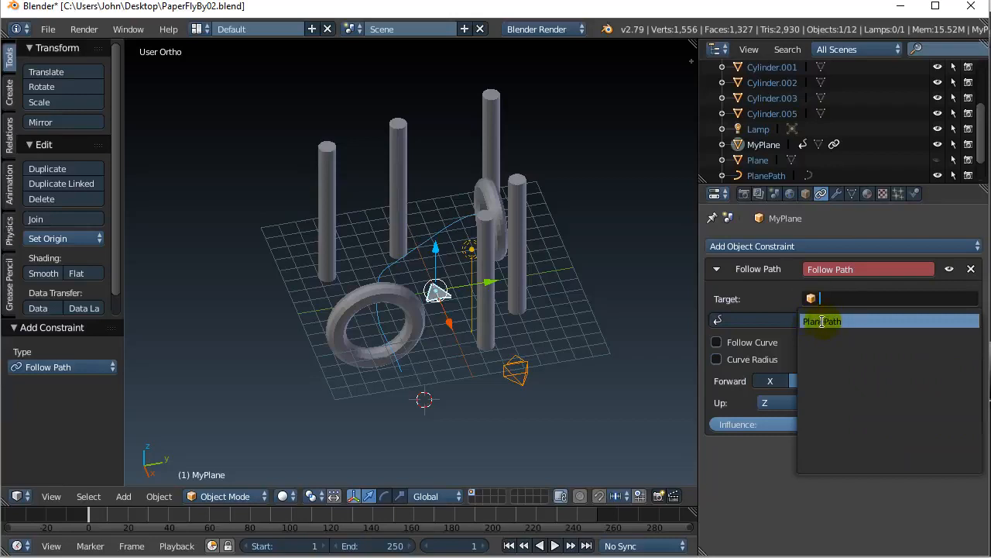
{"action": "left_click", "coordinate": [821, 320]}
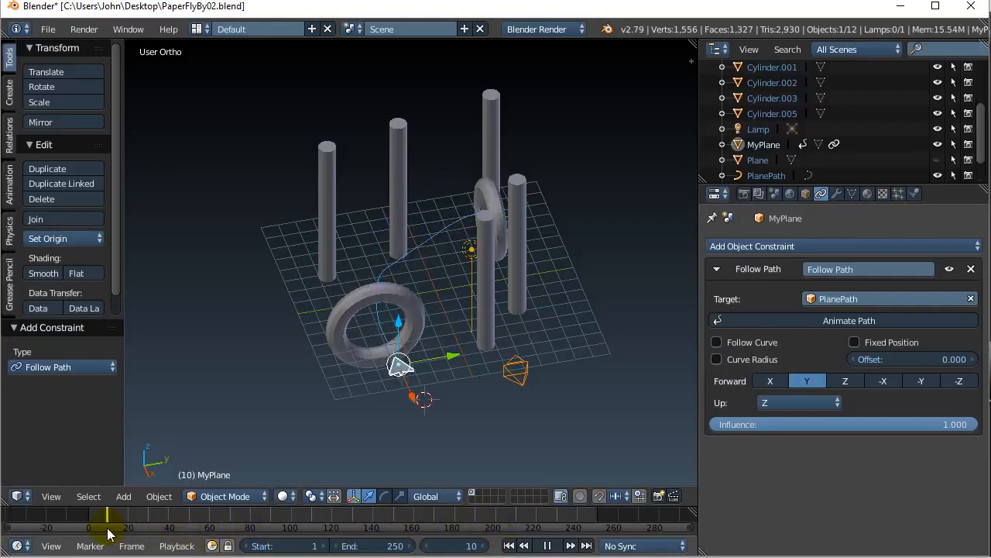
{"action": "left_click_drag", "start_coordinate": [107, 526], "coordinate": [258, 527]}
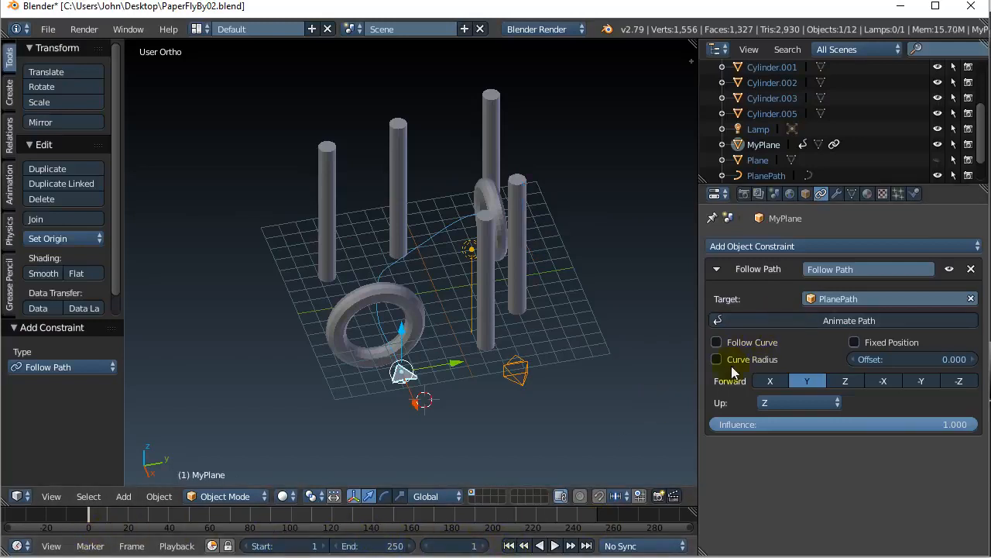
- Enable Follow Curve on MyPlane's Follow Path constraint and scrub the flight
{"action": "left_click", "coordinate": [716, 341]}
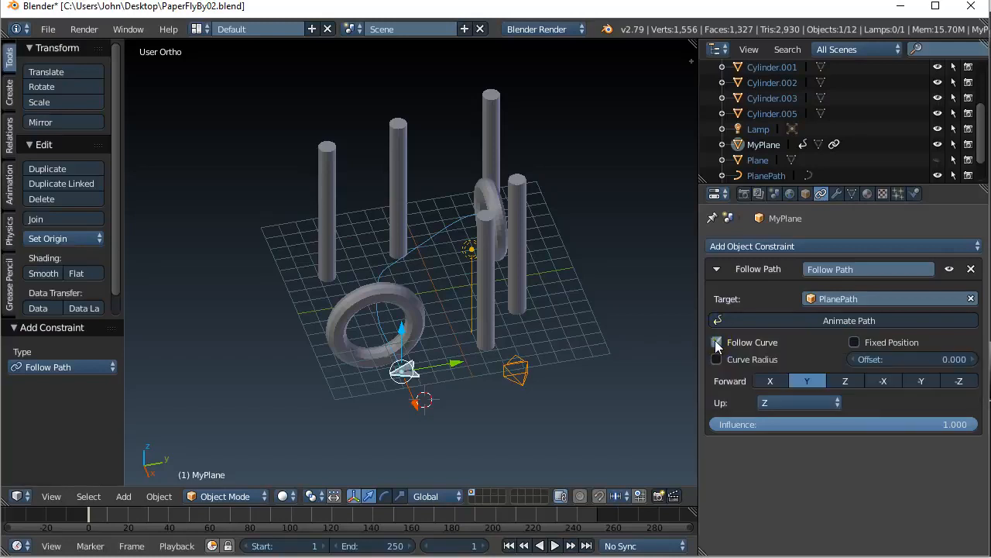
{"action": "left_click", "coordinate": [716, 342]}
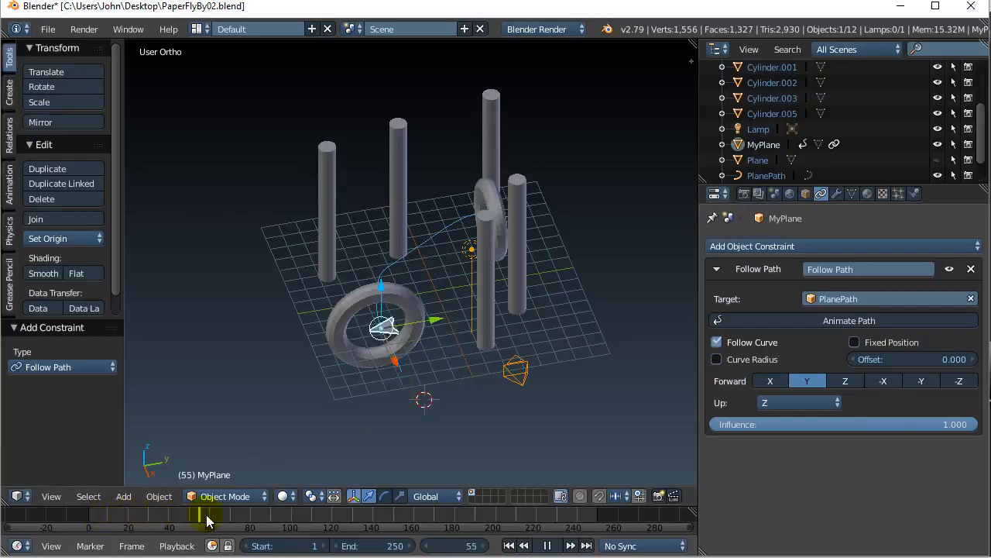
{"action": "left_click_drag", "start_coordinate": [209, 515], "coordinate": [500, 515]}
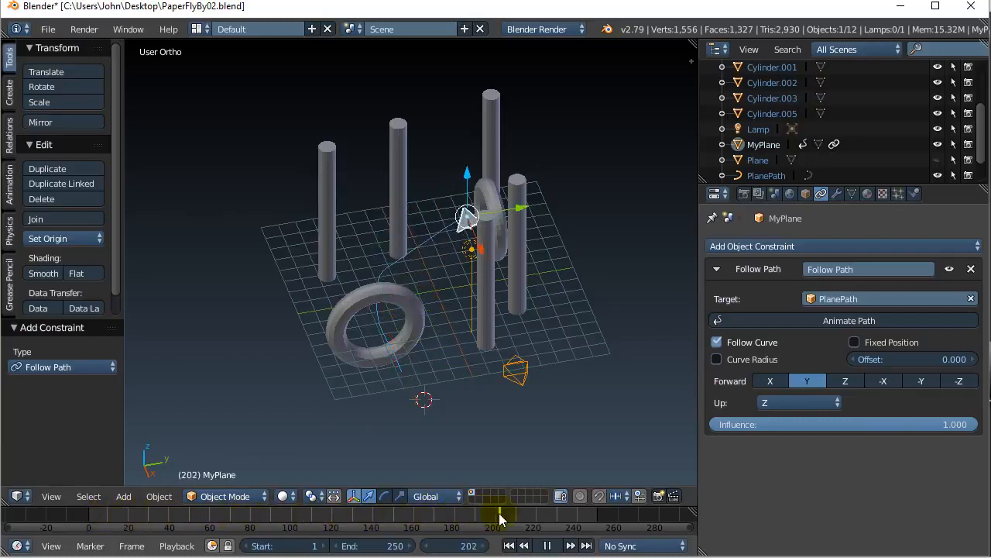
{"action": "left_click_drag", "start_coordinate": [499, 515], "coordinate": [453, 515]}
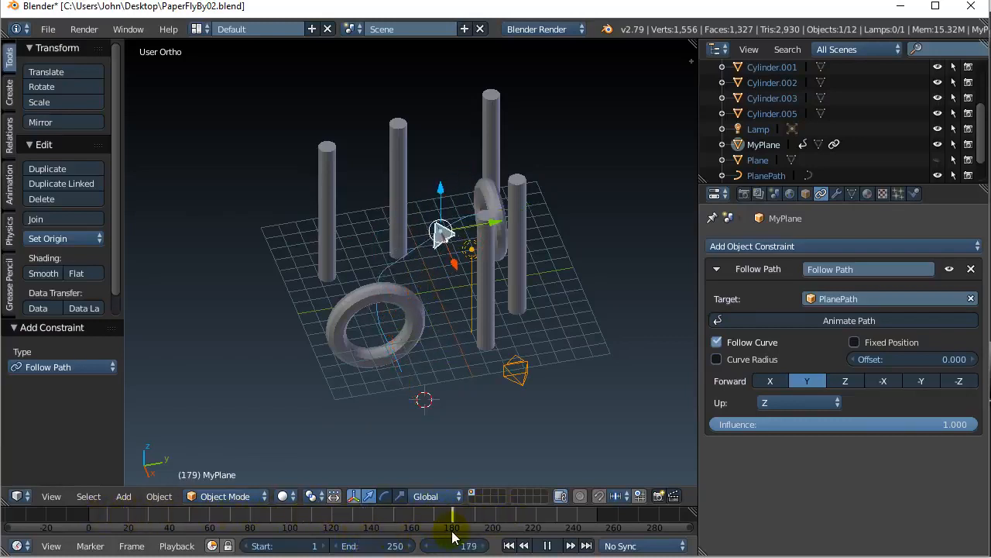
{"action": "left_click_drag", "start_coordinate": [451, 515], "coordinate": [232, 515]}
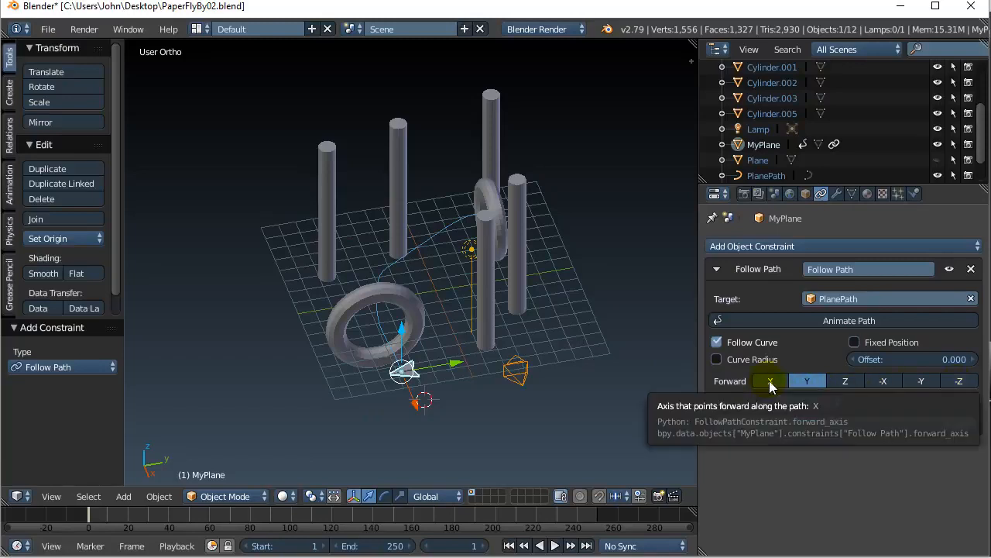
- Set the constraint's Forward axis to -X and scrub to confirm the nose leads
{"action": "left_click", "coordinate": [845, 381]}
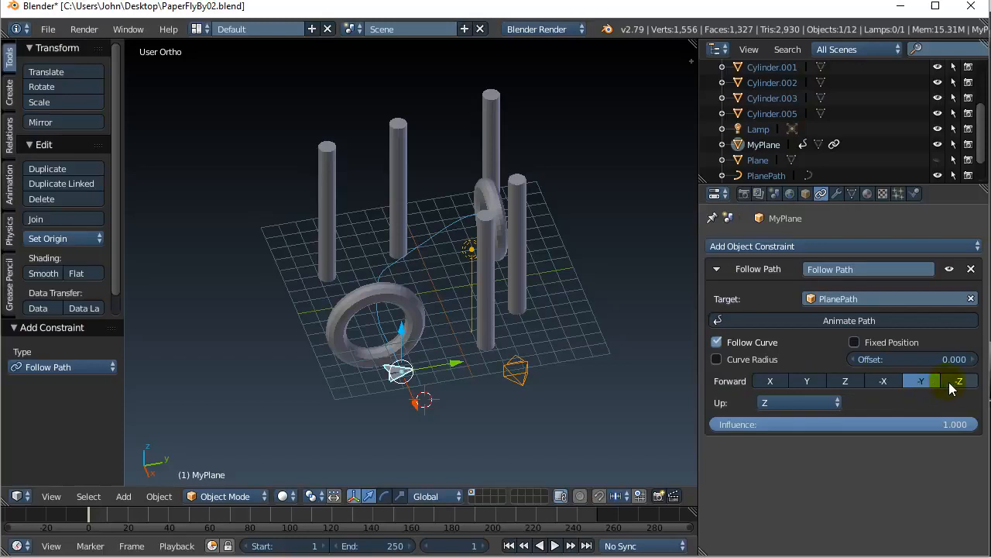
{"action": "left_click", "coordinate": [807, 380]}
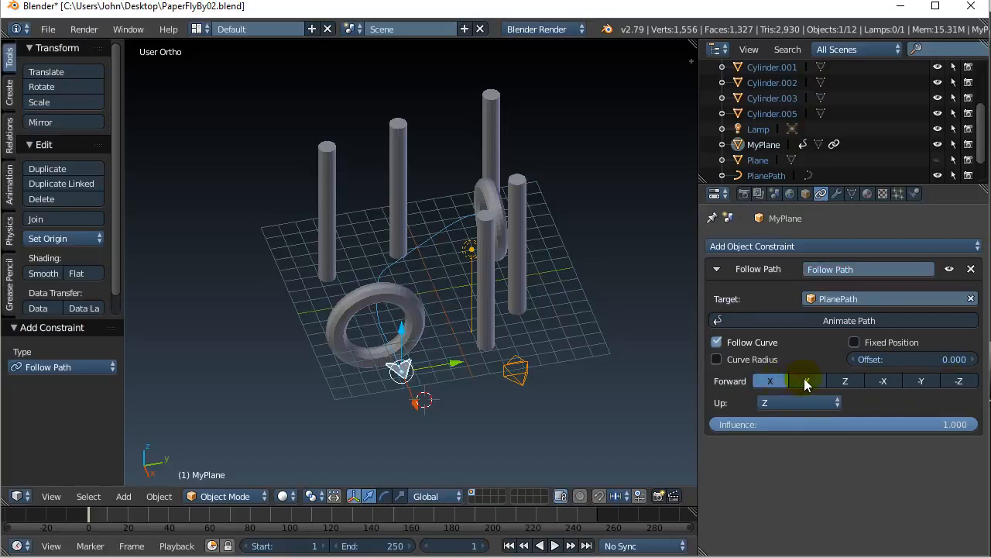
{"action": "left_click", "coordinate": [883, 380]}
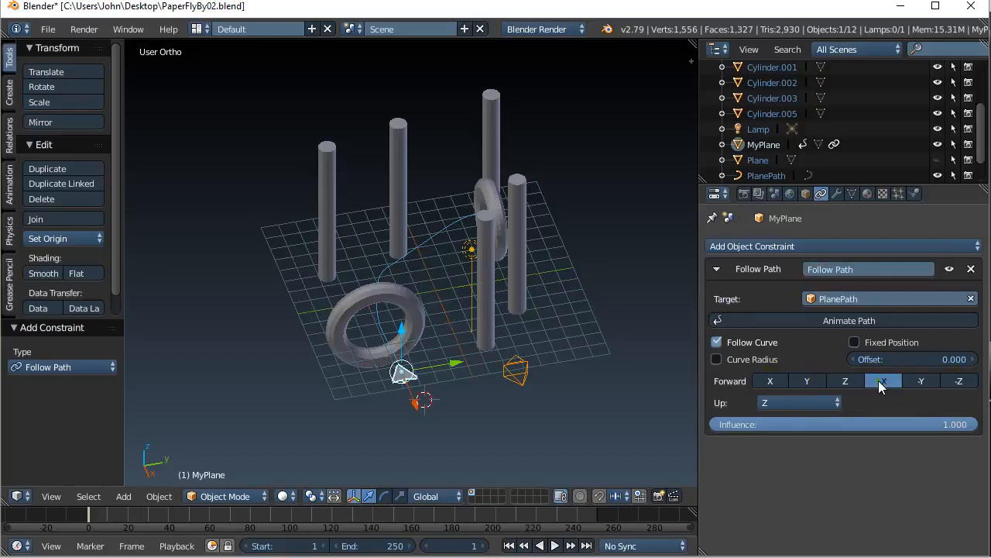
{"action": "left_click", "coordinate": [883, 380]}
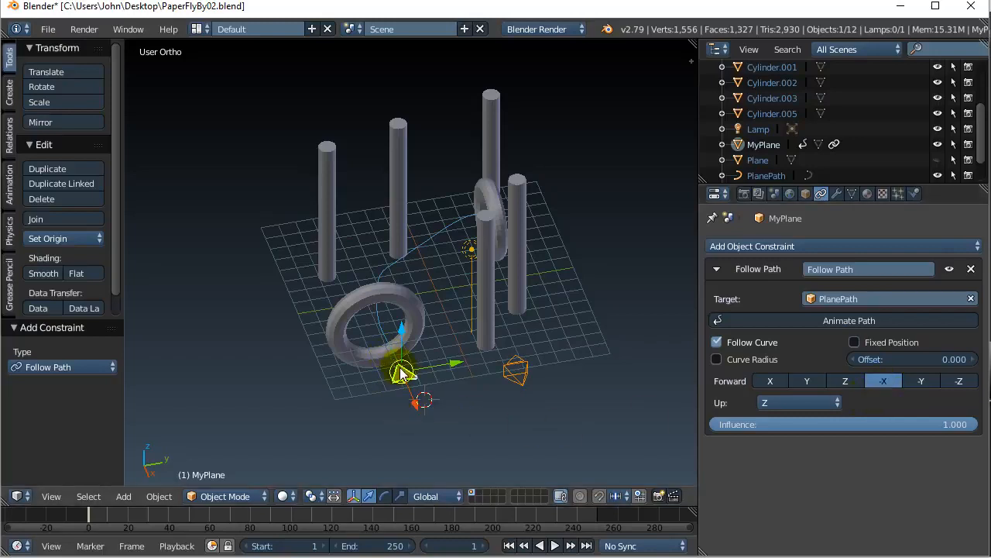
{"action": "left_click", "coordinate": [559, 546]}
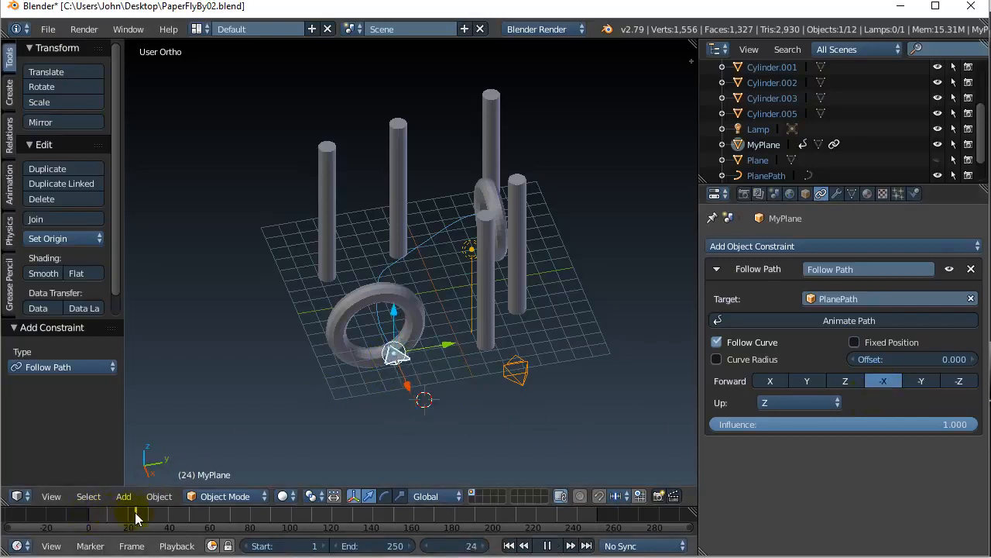
{"action": "left_click_drag", "start_coordinate": [136, 515], "coordinate": [430, 515]}
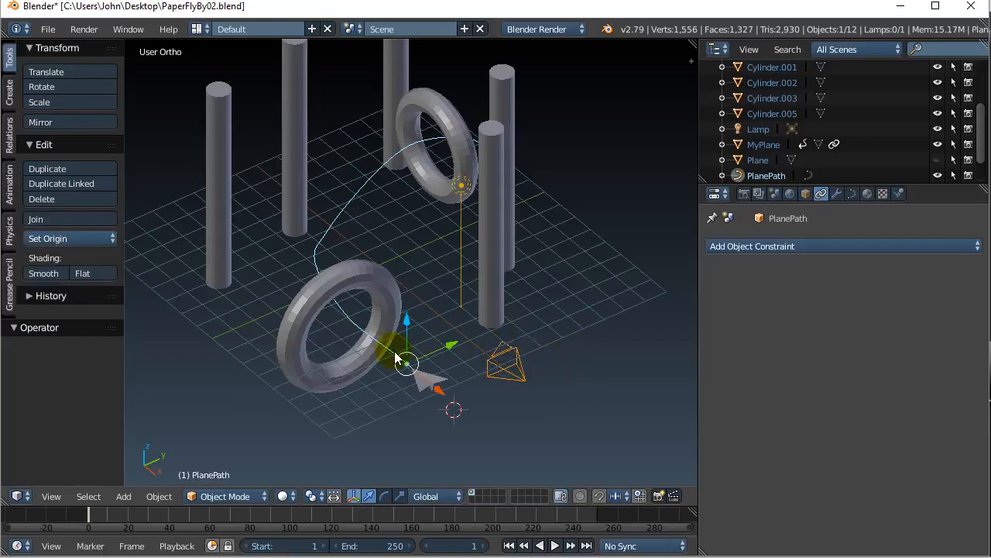
- Duplicate PlanePath, raise the copy on Z, and name it 'CameraPath'
{"action": "left_click", "coordinate": [805, 194]}
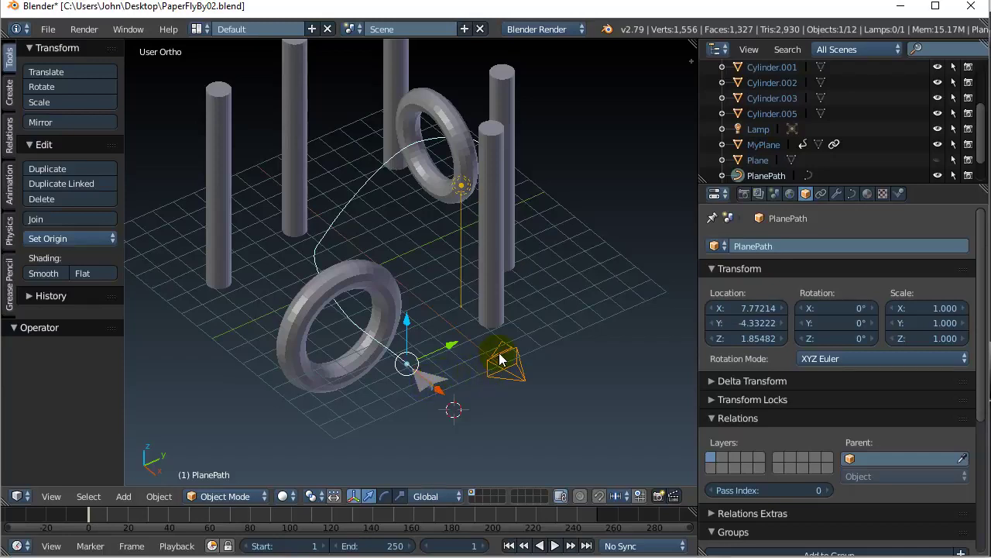
{"action": "mouse_move", "coordinate": [492, 371]}
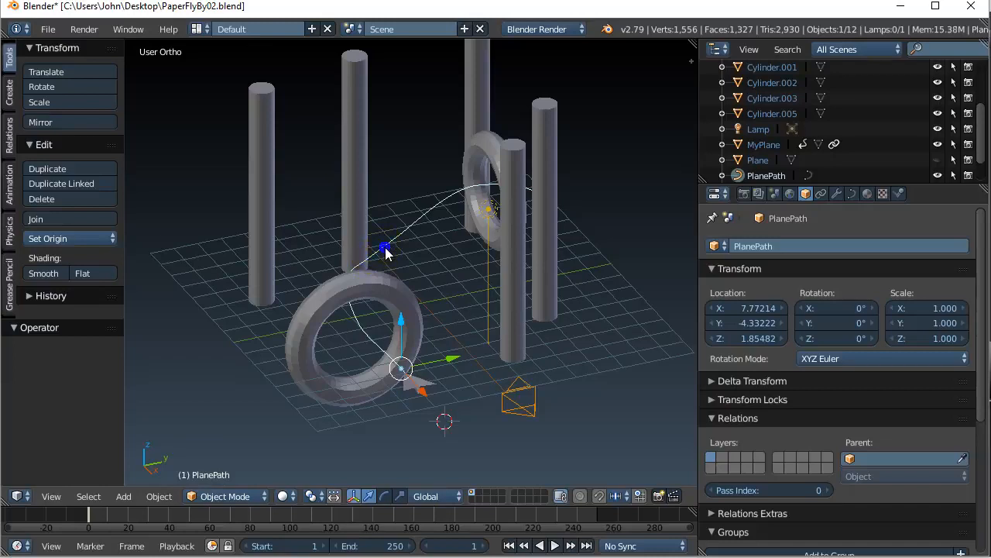
{"action": "mouse_move", "coordinate": [48, 169]}
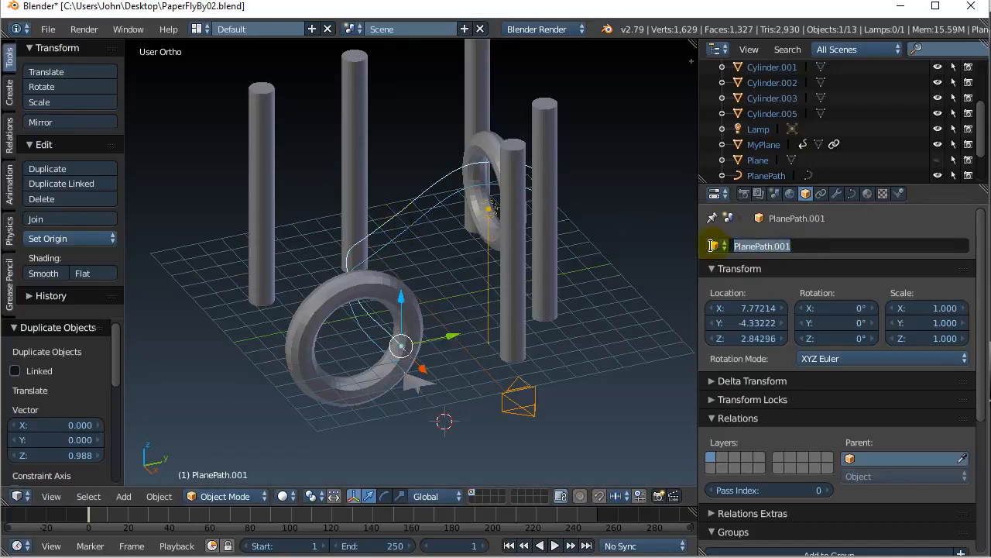
{"action": "type", "text": "Camer"}
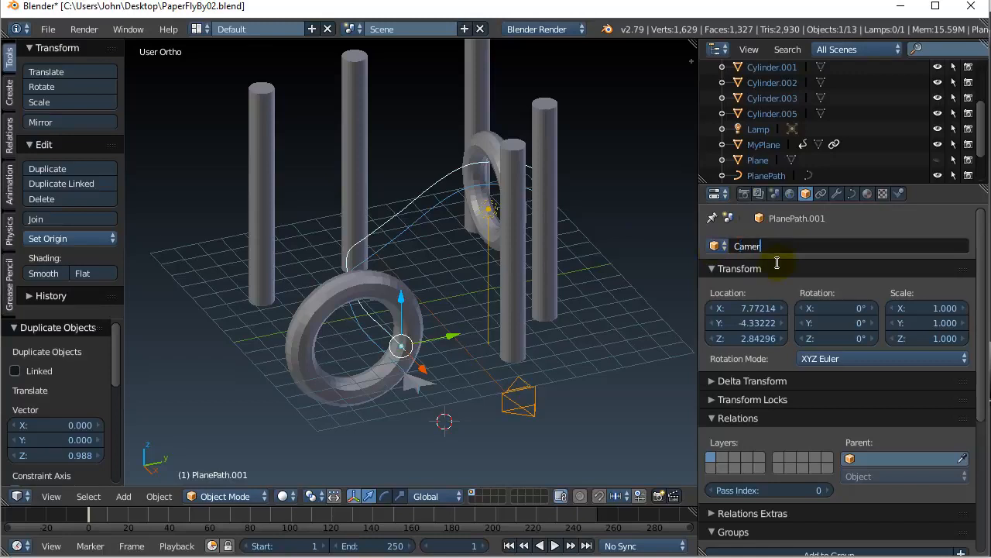
{"action": "type", "text": "ap"}
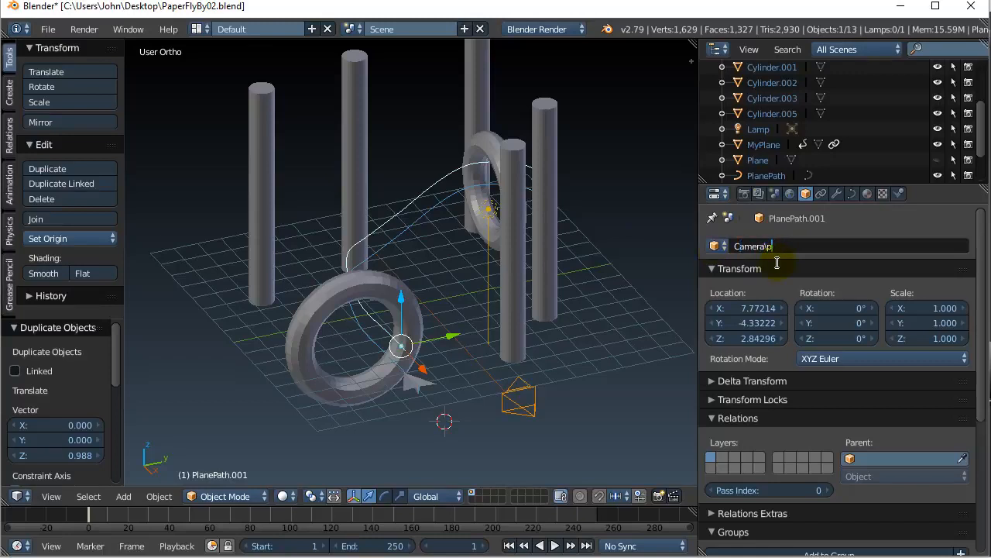
{"action": "type", "text": "CameraPath"}
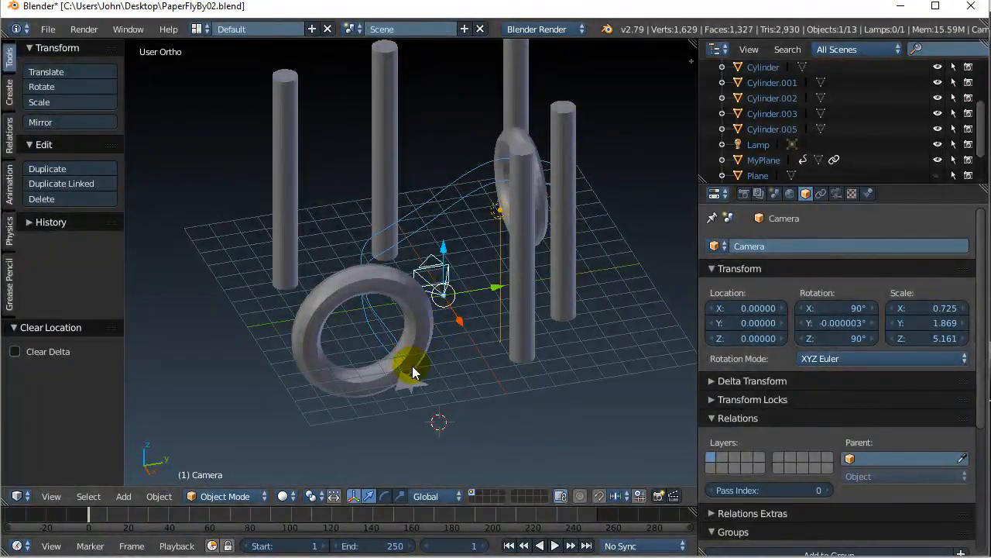
{"action": "mouse_move", "coordinate": [412, 364]}
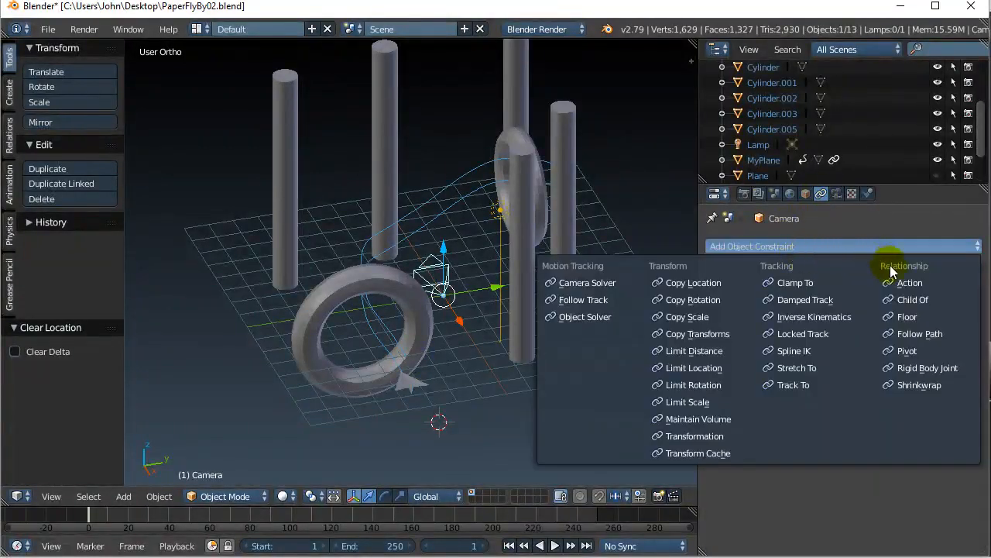
{"action": "mouse_move", "coordinate": [920, 333]}
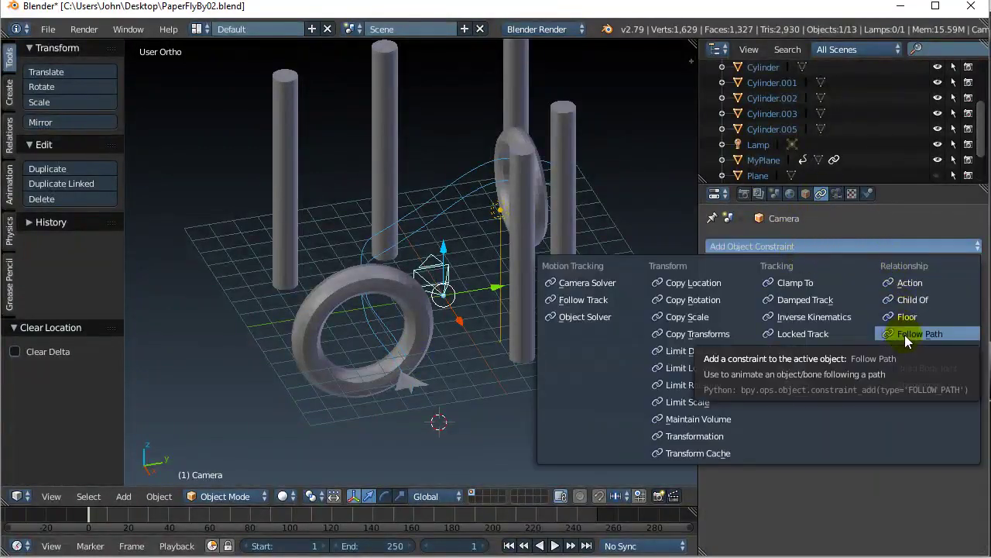
- Give the Camera a Follow Path constraint with CameraPath as its target
{"action": "left_click", "coordinate": [920, 333]}
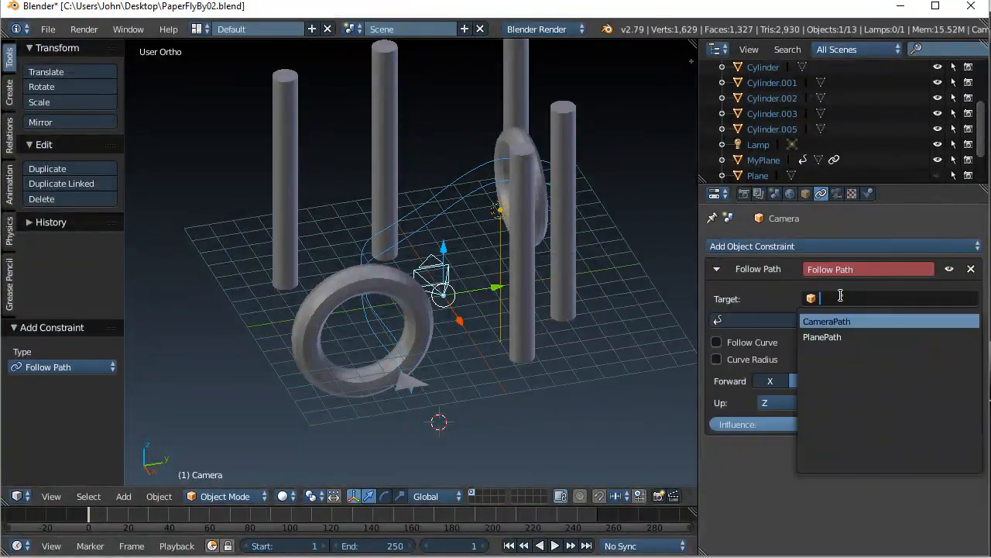
{"action": "left_click", "coordinate": [822, 337]}
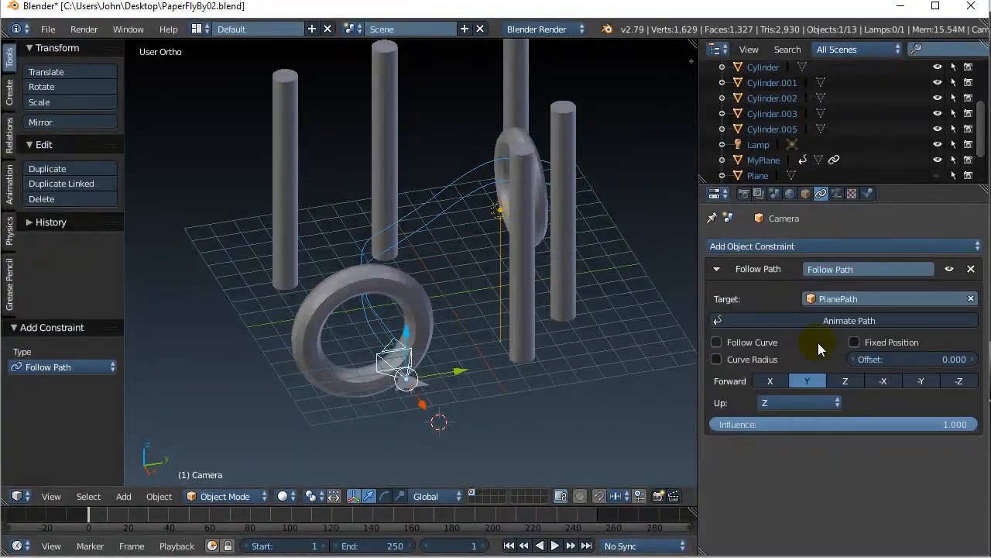
{"action": "left_click", "coordinate": [889, 298]}
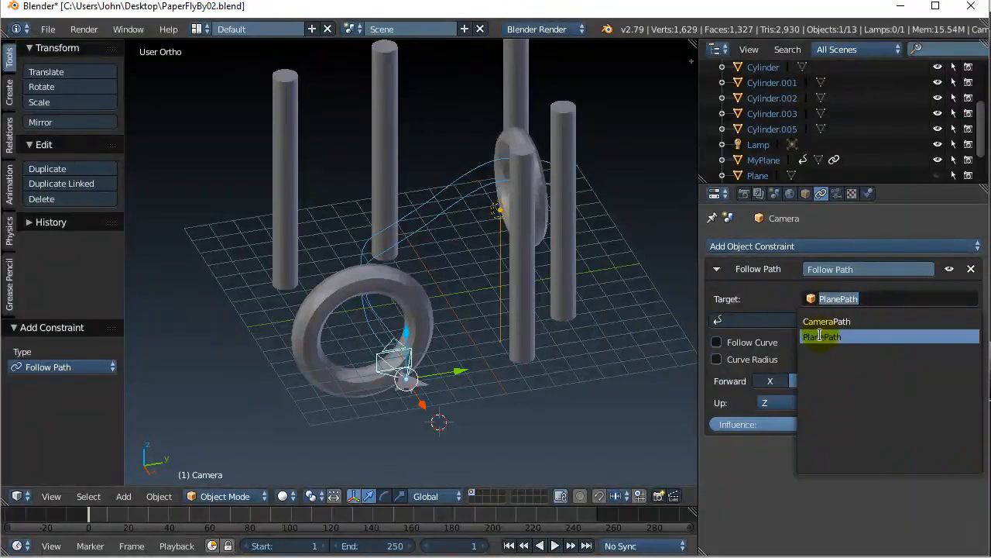
{"action": "left_click", "coordinate": [826, 320]}
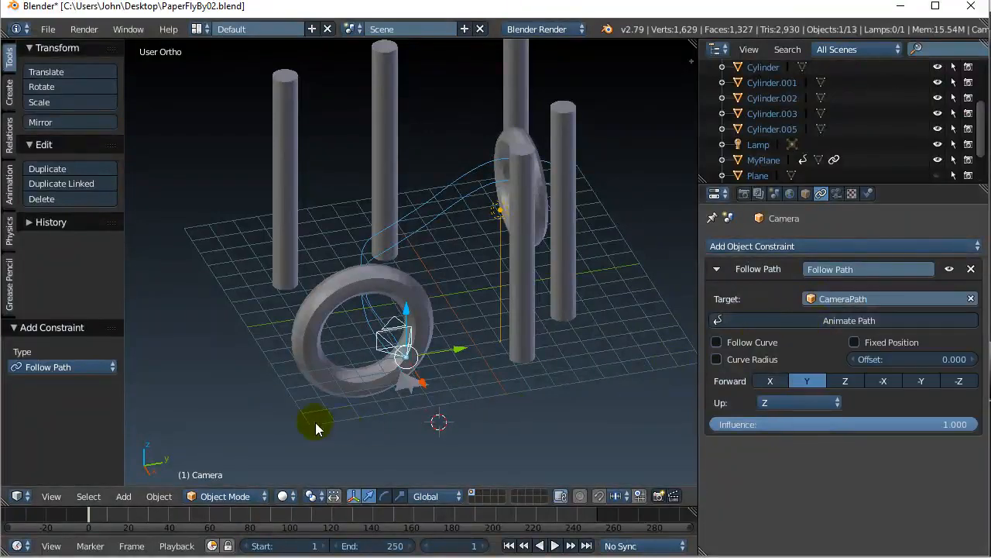
{"action": "left_click_drag", "start_coordinate": [315, 428], "coordinate": [430, 380]}
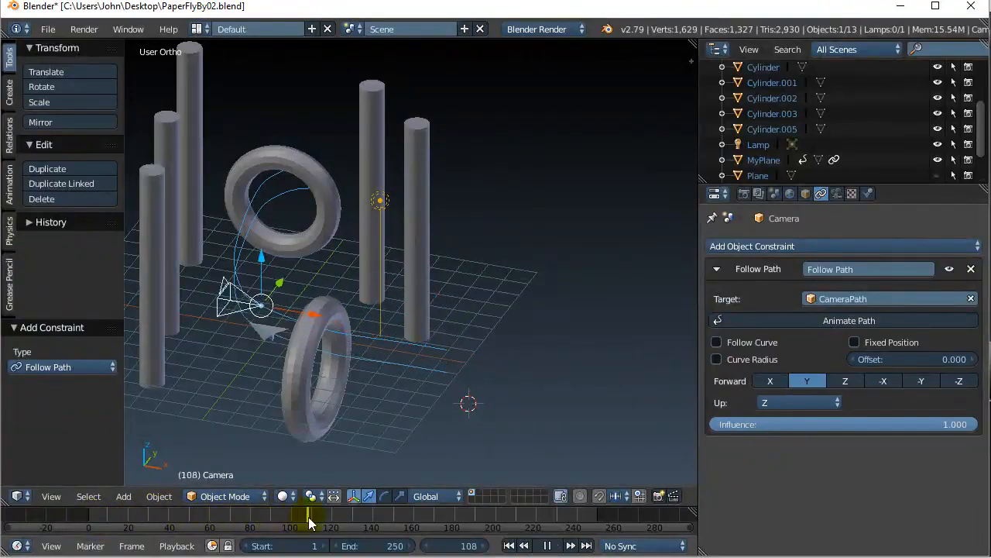
{"action": "left_click_drag", "start_coordinate": [310, 519], "coordinate": [225, 519]}
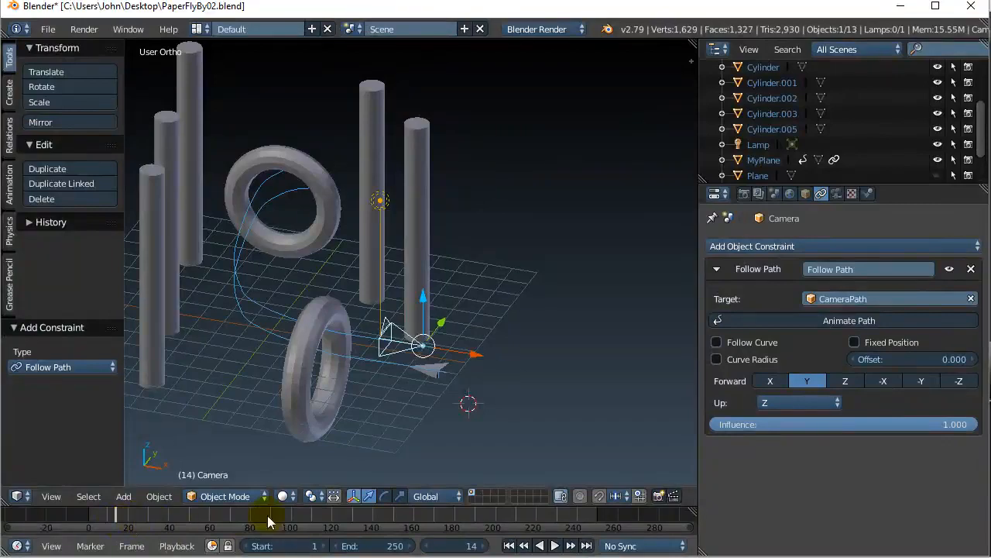
{"action": "left_click", "coordinate": [717, 341]}
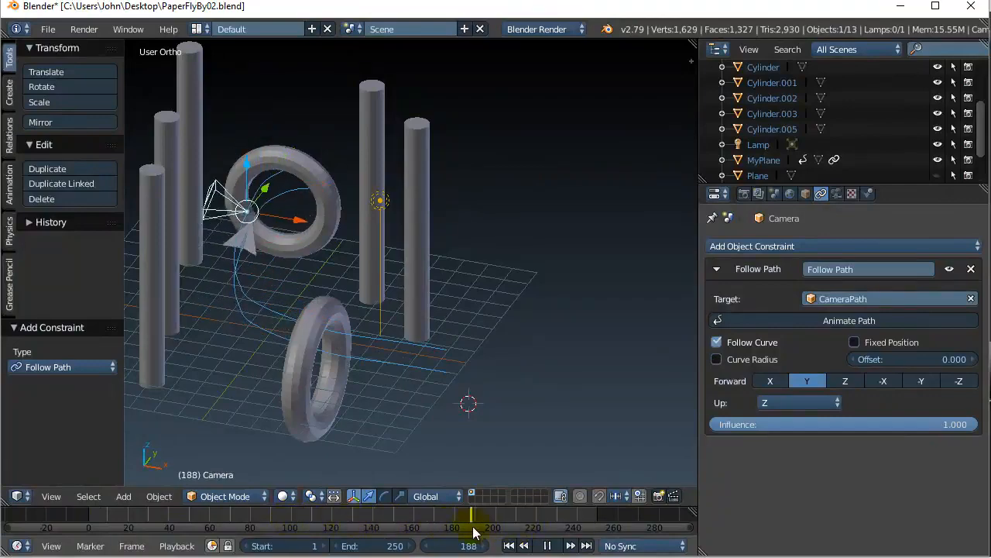
{"action": "left_click_drag", "start_coordinate": [474, 515], "coordinate": [519, 515]}
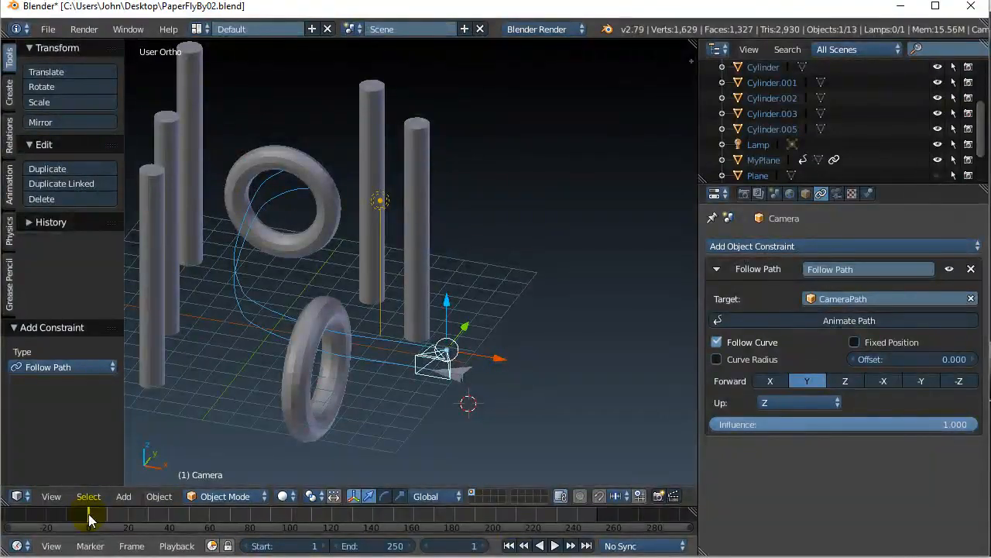
{"action": "left_click", "coordinate": [717, 341]}
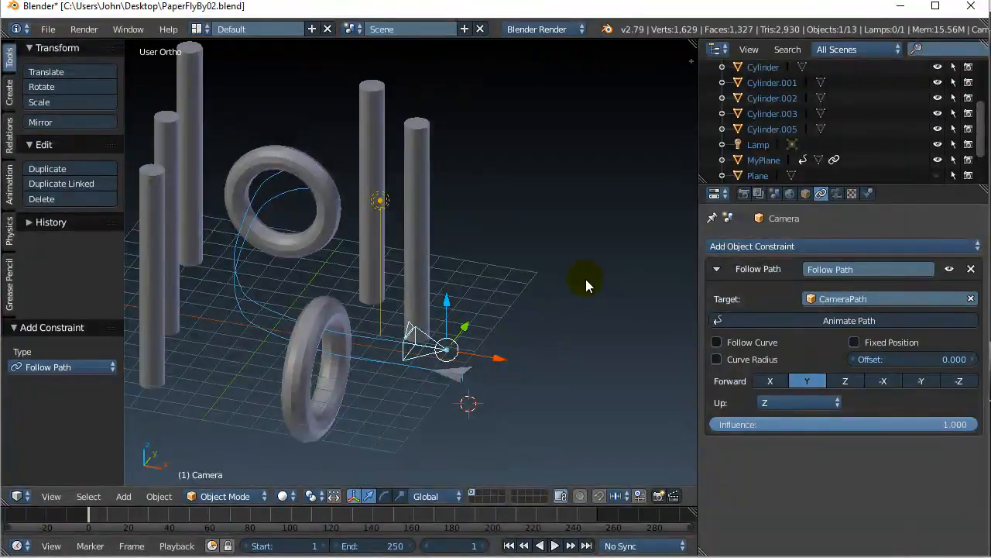
{"action": "mouse_move", "coordinate": [511, 454]}
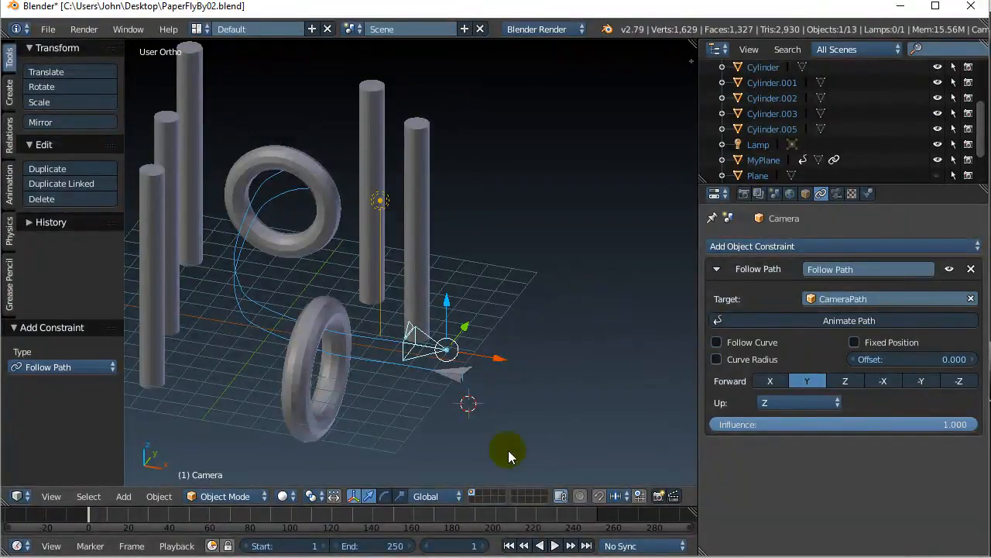
{"action": "mouse_move", "coordinate": [410, 353]}
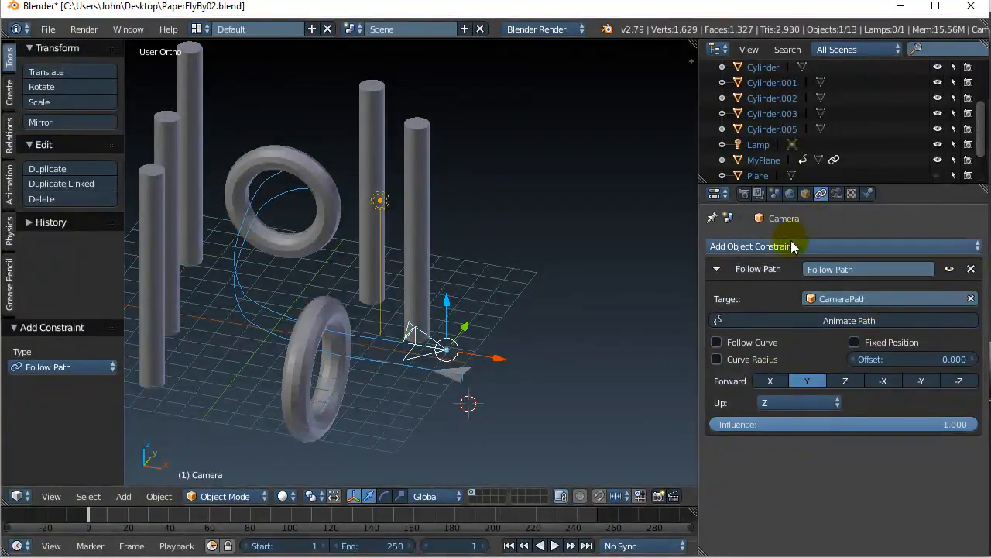
- Add a Track To constraint on the Camera: target MyPlane, To -Z, Up Y
{"action": "left_click", "coordinate": [775, 247]}
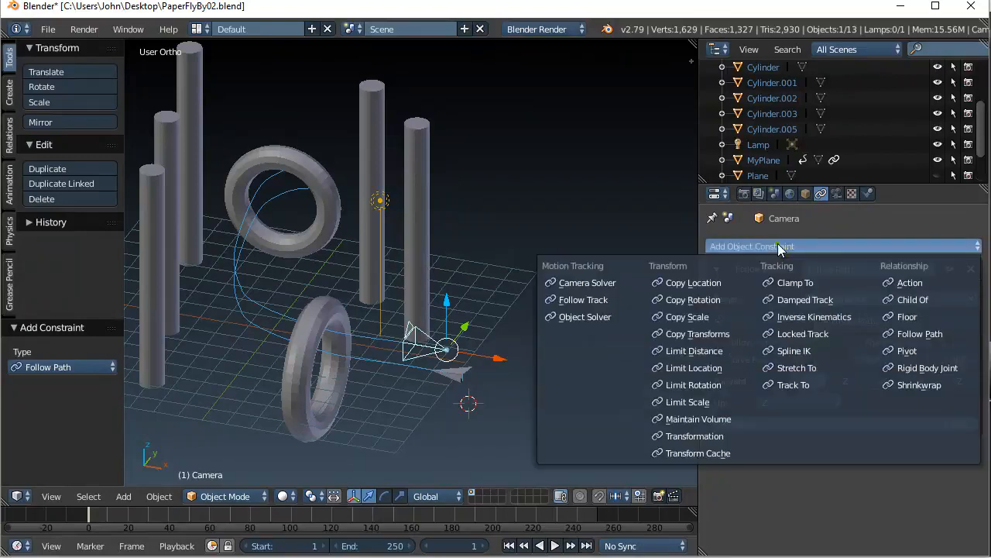
{"action": "mouse_move", "coordinate": [793, 384]}
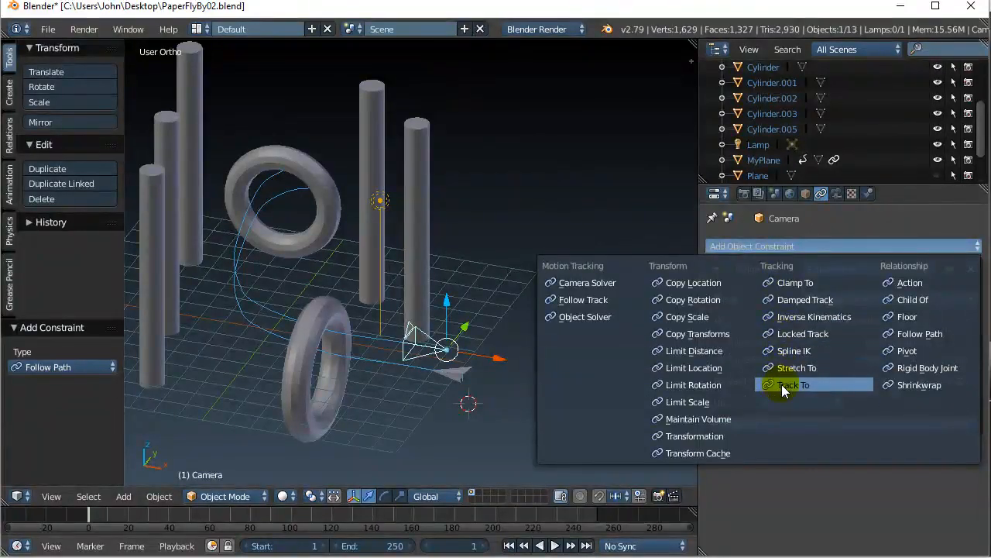
{"action": "mouse_move", "coordinate": [794, 384]}
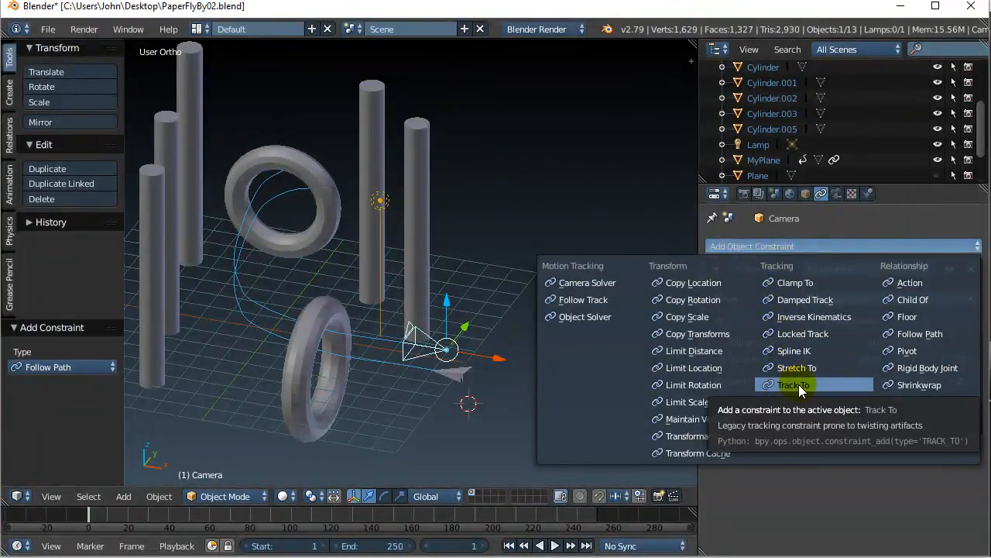
{"action": "left_click", "coordinate": [793, 384]}
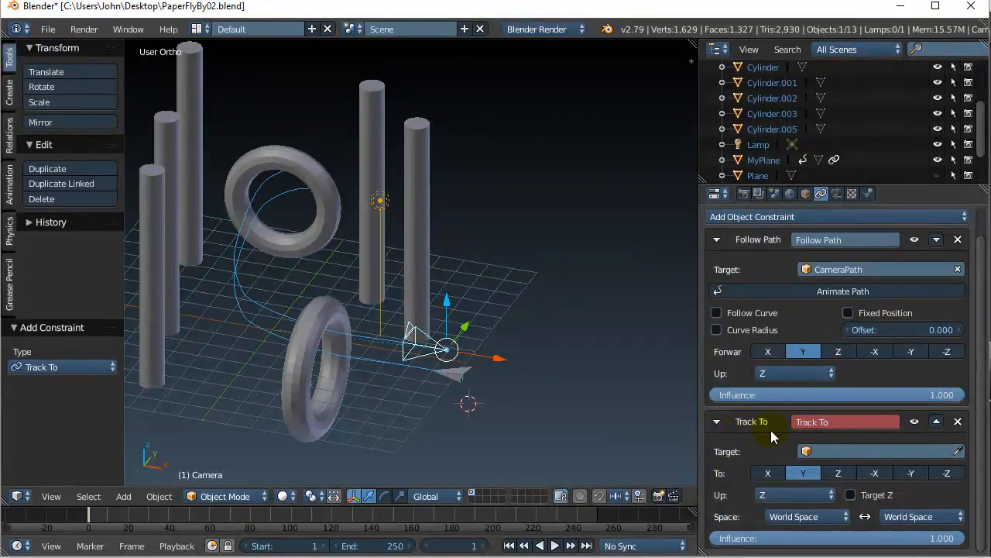
{"action": "left_click", "coordinate": [879, 450]}
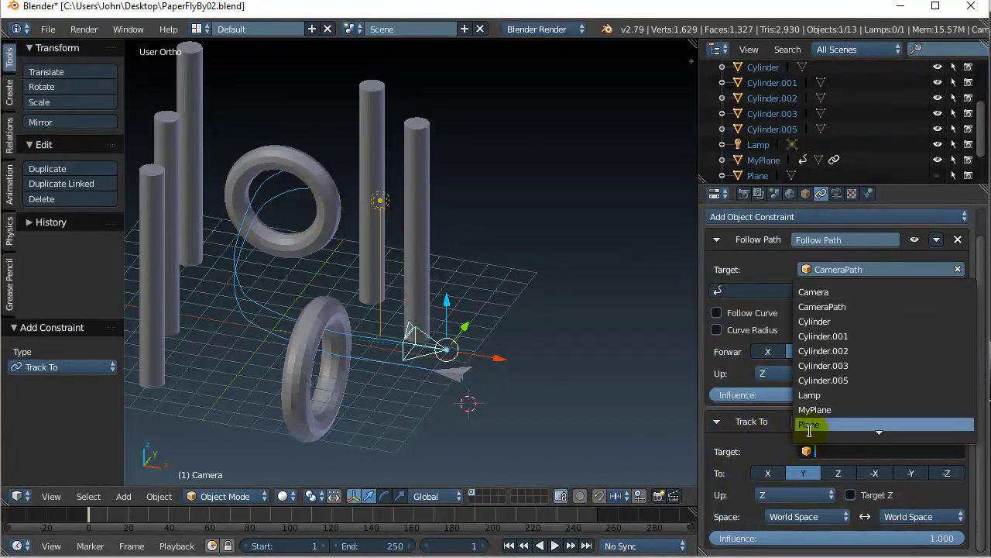
{"action": "left_click", "coordinate": [814, 410]}
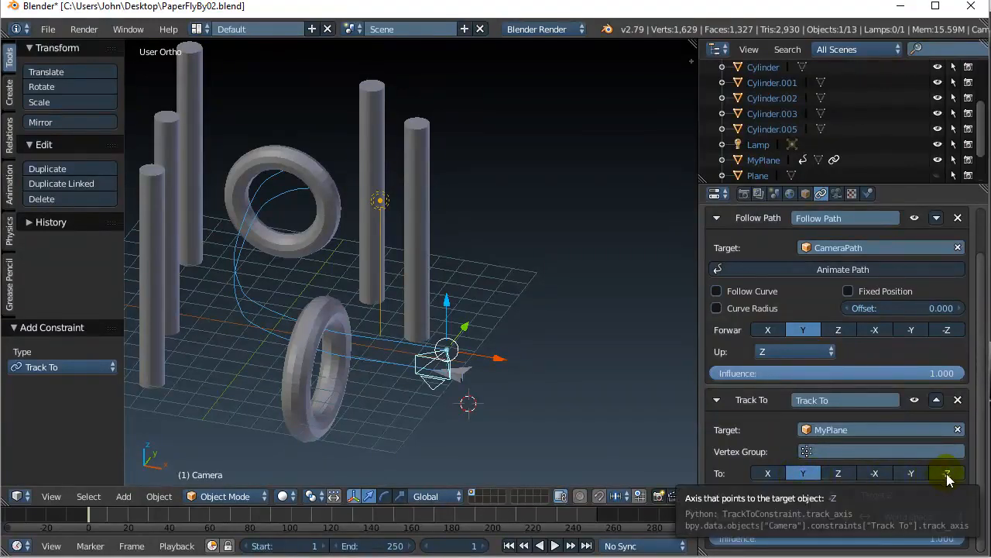
{"action": "left_click", "coordinate": [949, 474]}
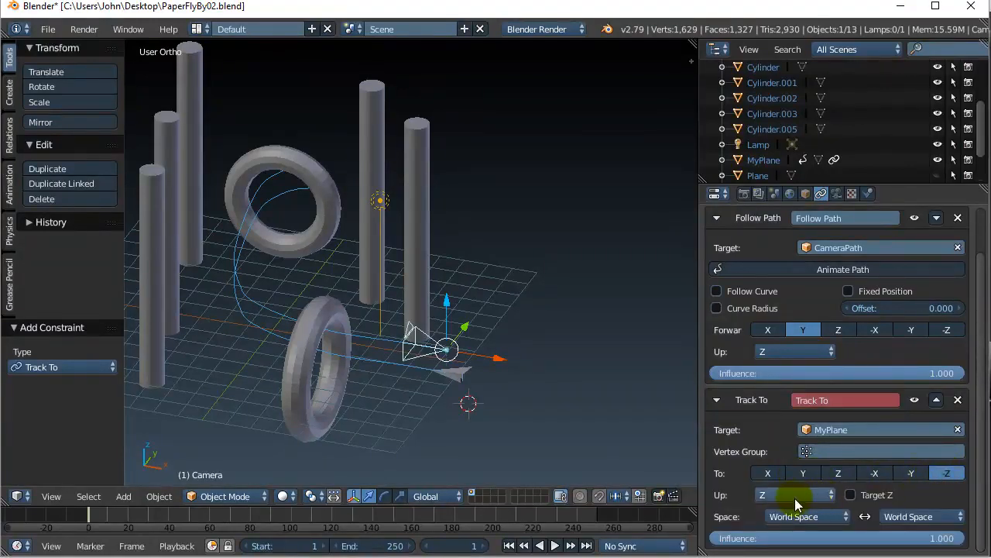
{"action": "left_click", "coordinate": [794, 494]}
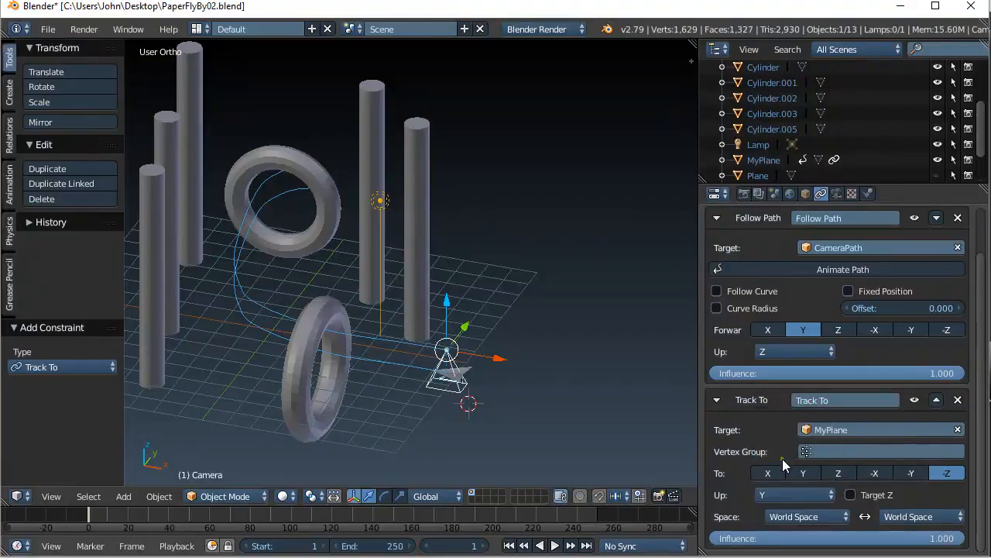
{"action": "mouse_move", "coordinate": [790, 457]}
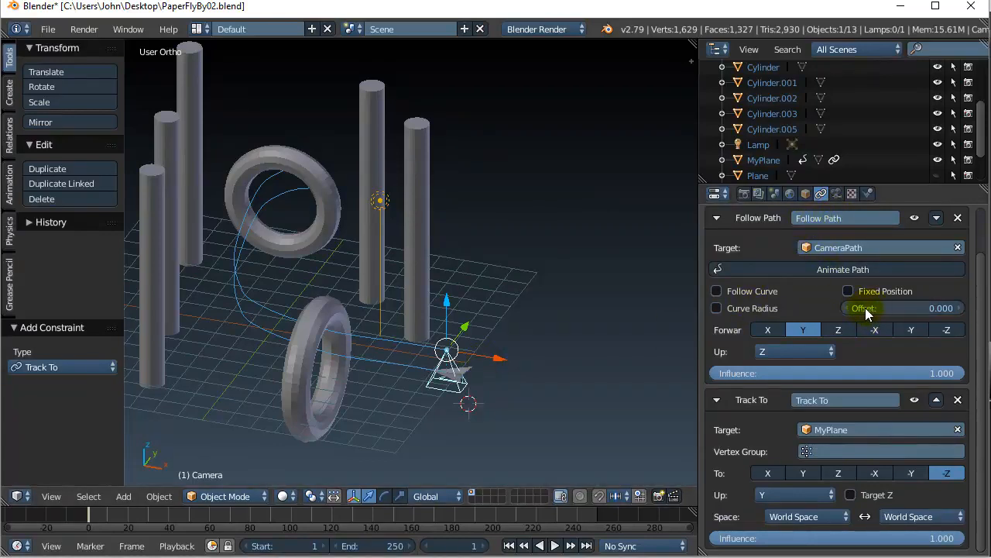
{"action": "mouse_move", "coordinate": [866, 315]}
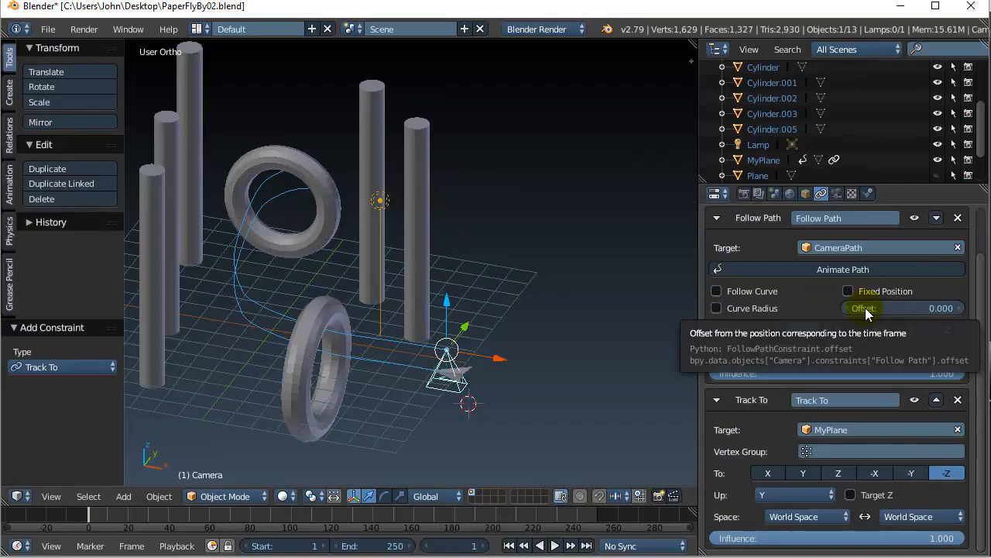
{"action": "mouse_move", "coordinate": [869, 308]}
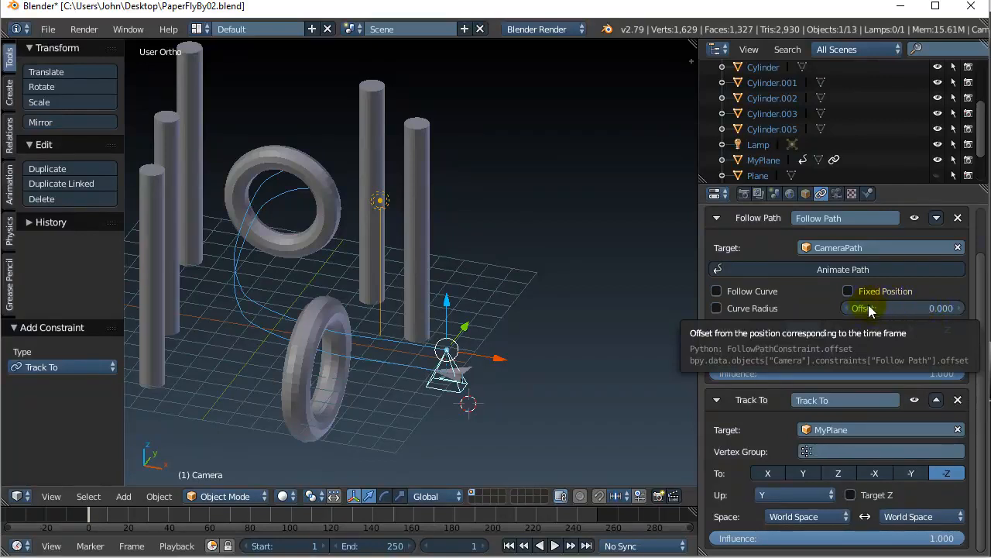
- Set the camera's Follow Path offset to 40, check mid-animation, then return to frame 1
{"action": "left_click_drag", "start_coordinate": [852, 308], "coordinate": [945, 308]}
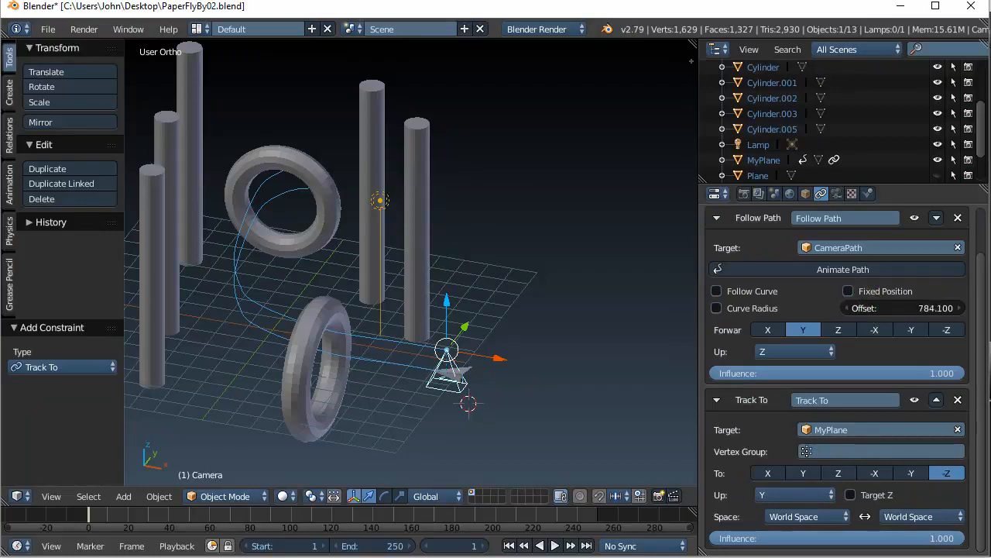
{"action": "left_click_drag", "start_coordinate": [930, 307], "coordinate": [899, 307]}
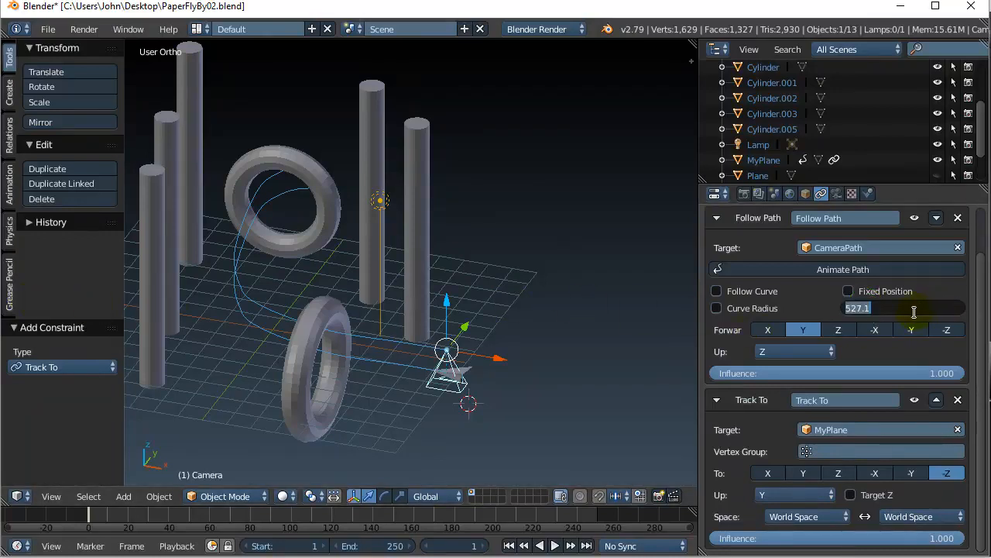
{"action": "type", "text": "40.000"}
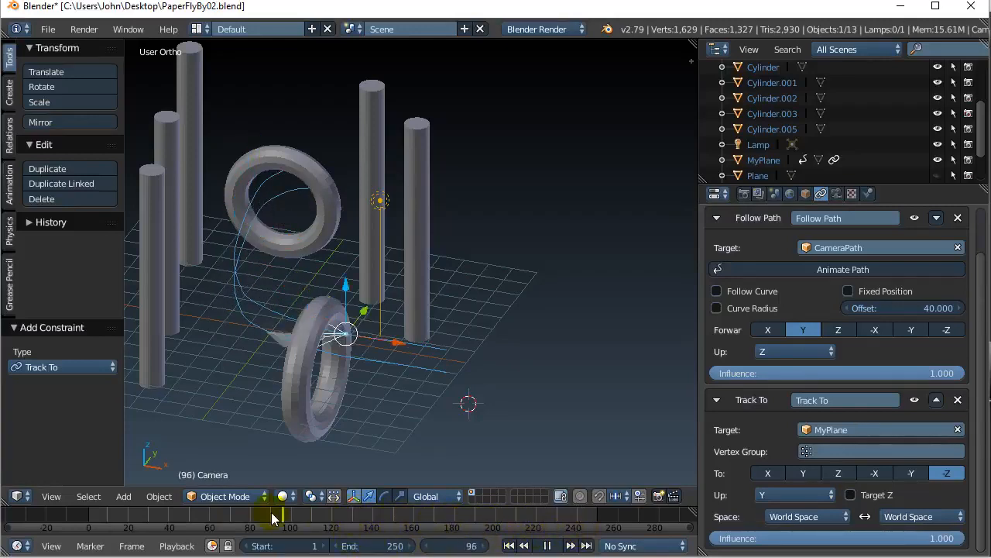
{"action": "left_click", "coordinate": [277, 517]}
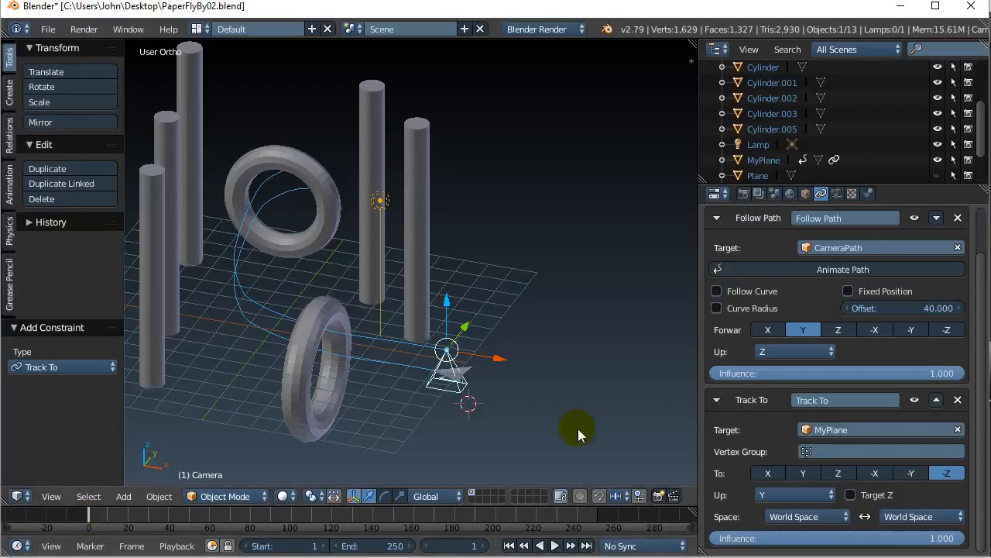
{"action": "left_click", "coordinate": [898, 308]}
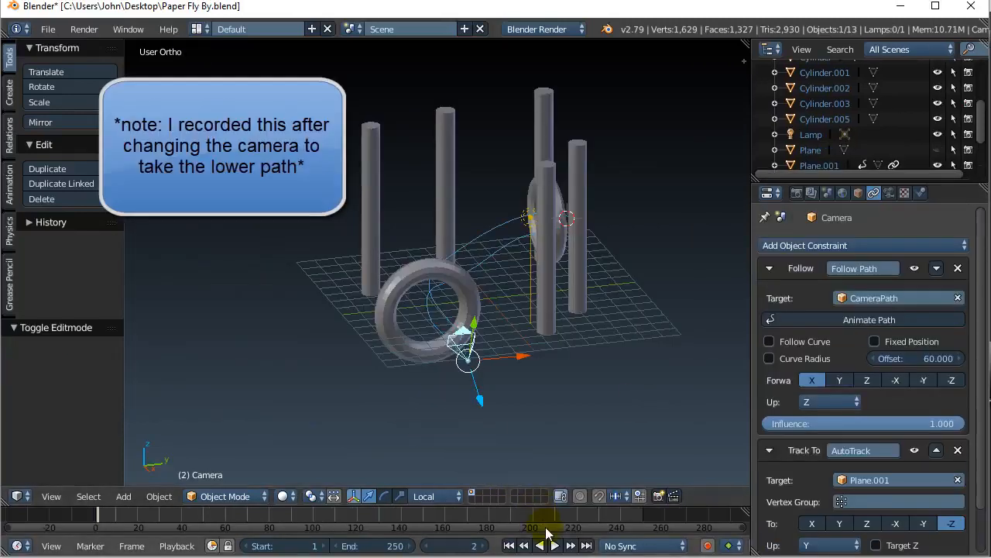
- Play the camera-view fly-by past the rings and pillars, then stop at frame 233
{"action": "left_click", "coordinate": [546, 545]}
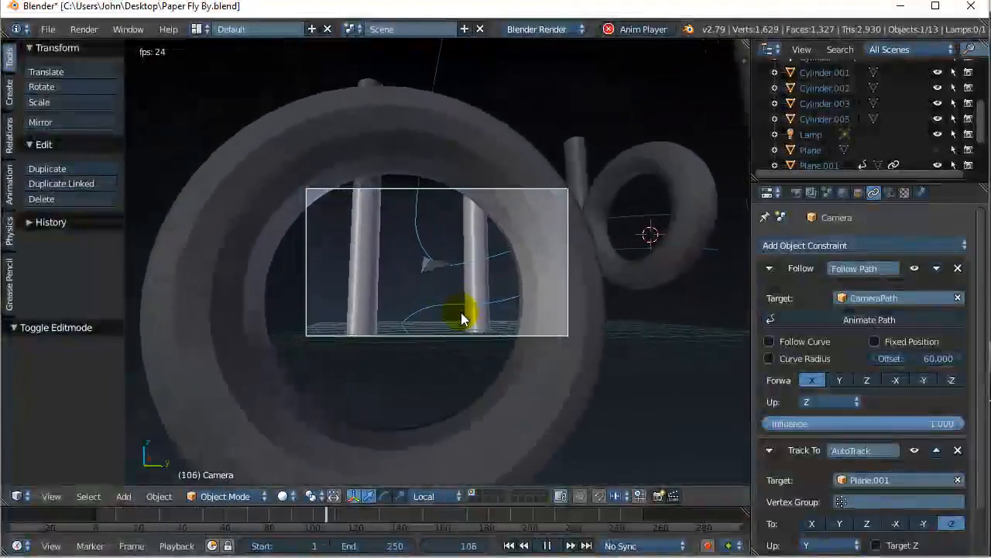
{"action": "left_click", "coordinate": [546, 545]}
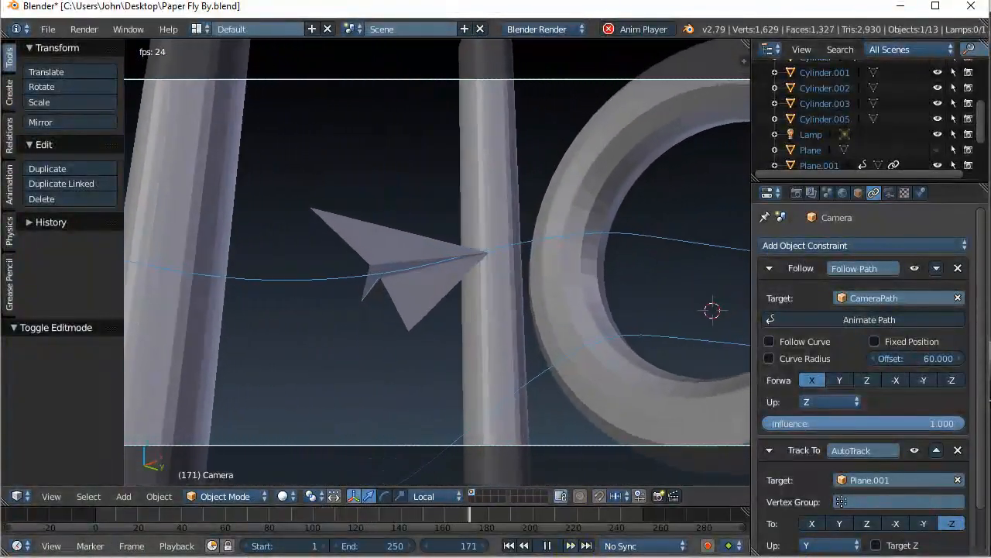
{"action": "left_click", "coordinate": [546, 546]}
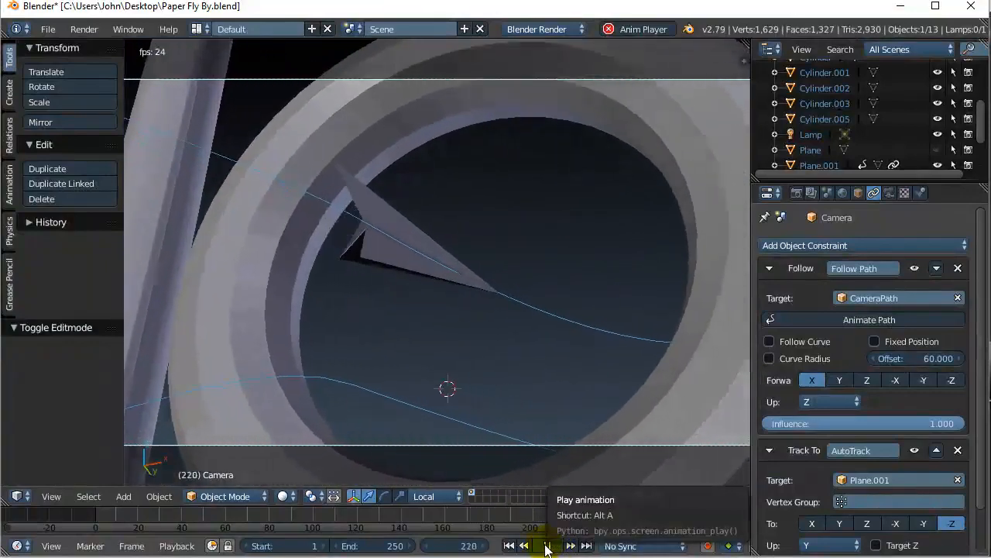
{"action": "left_click", "coordinate": [547, 545]}
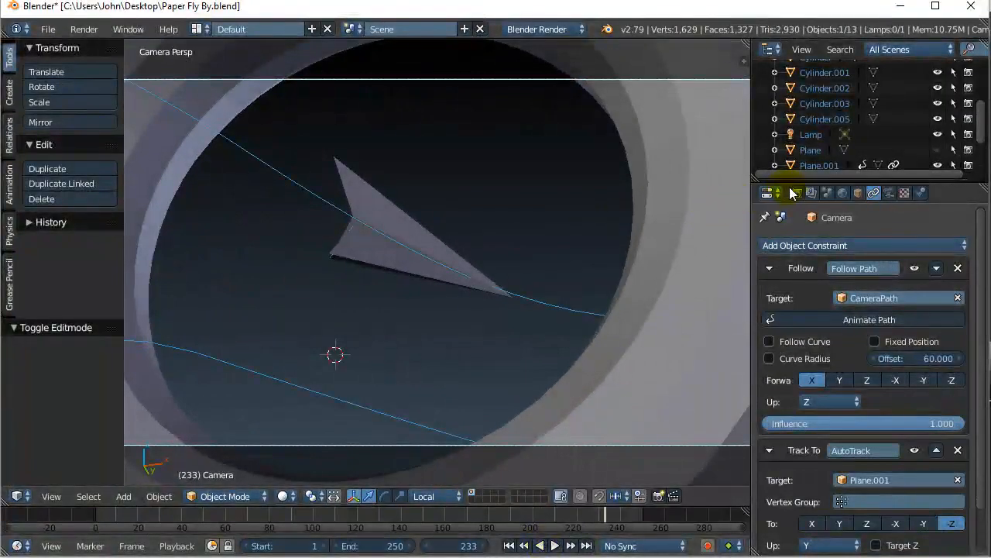
- Show the Render tab: 1920×1080 at 50%, frames 1–250 at 24 fps
{"action": "left_click", "coordinate": [796, 192]}
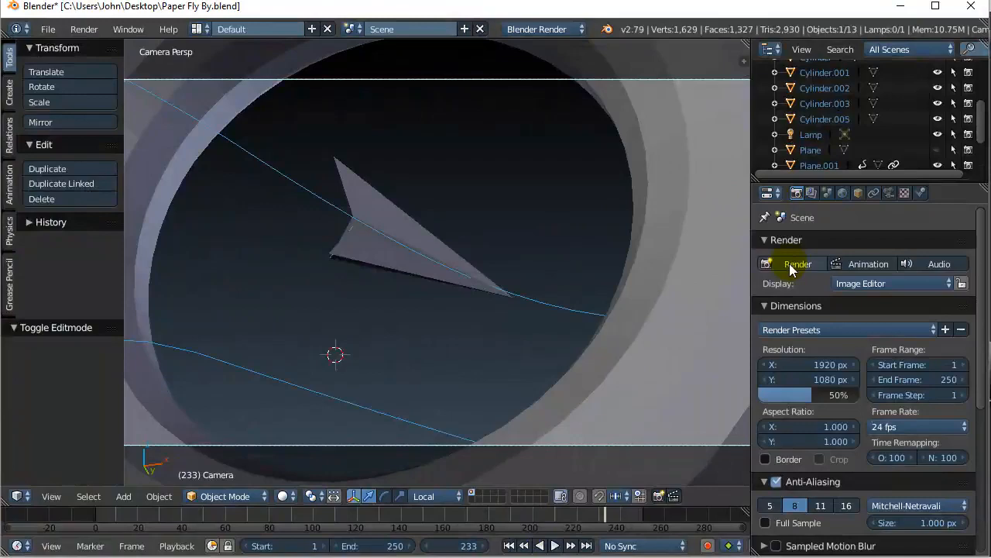
{"action": "mouse_move", "coordinate": [869, 264]}
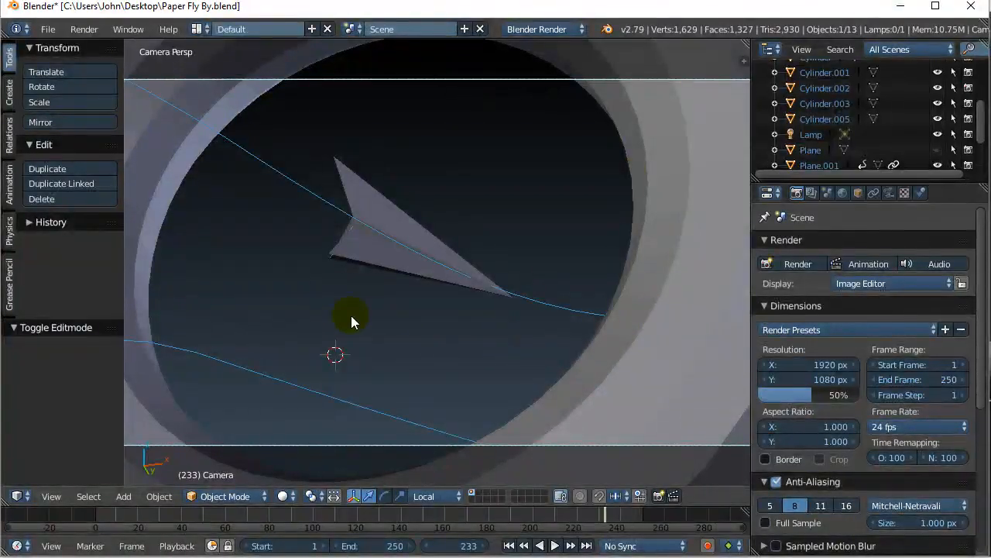
{"action": "mouse_move", "coordinate": [410, 318]}
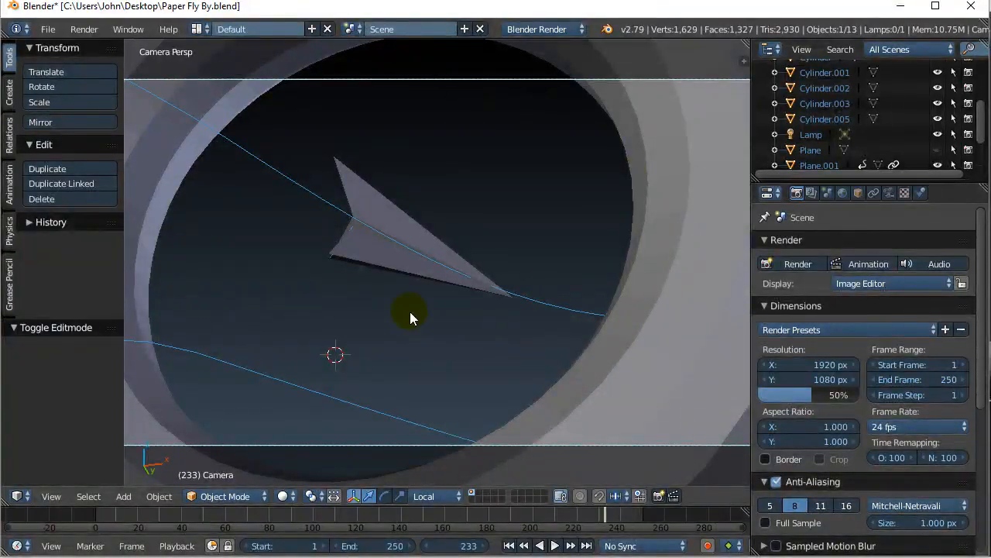